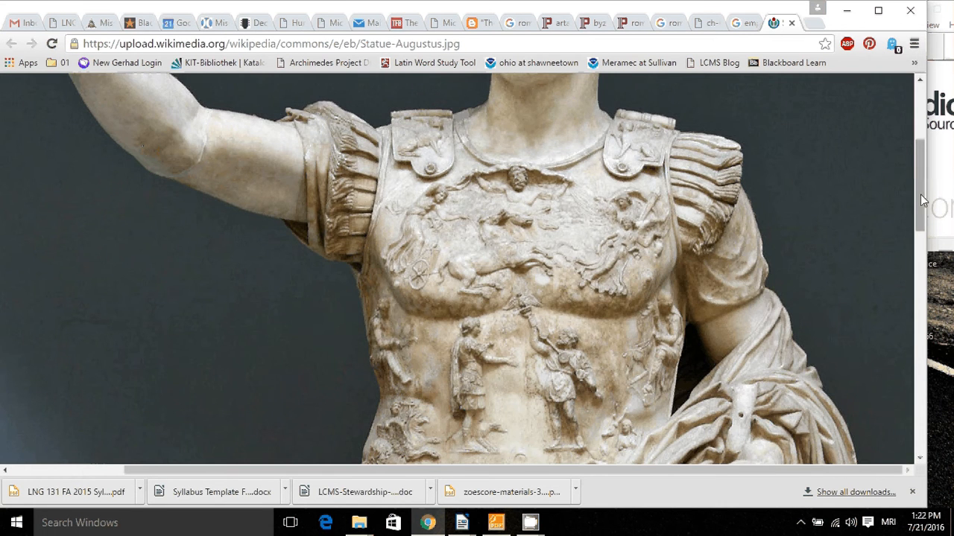
Search Google for 'map of the mediterranean' and preview the Mediterranean Sea map image result
scroll("up", 3)
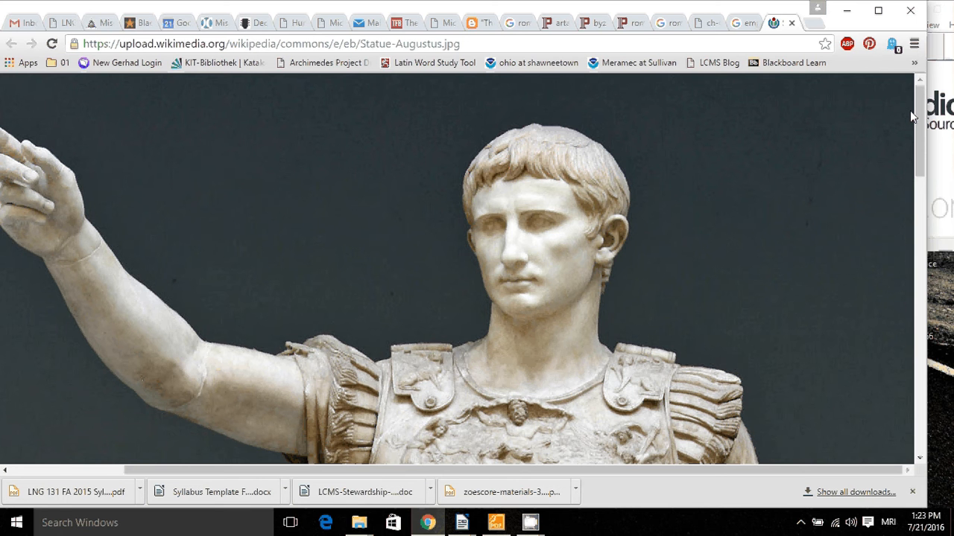
type("mad")
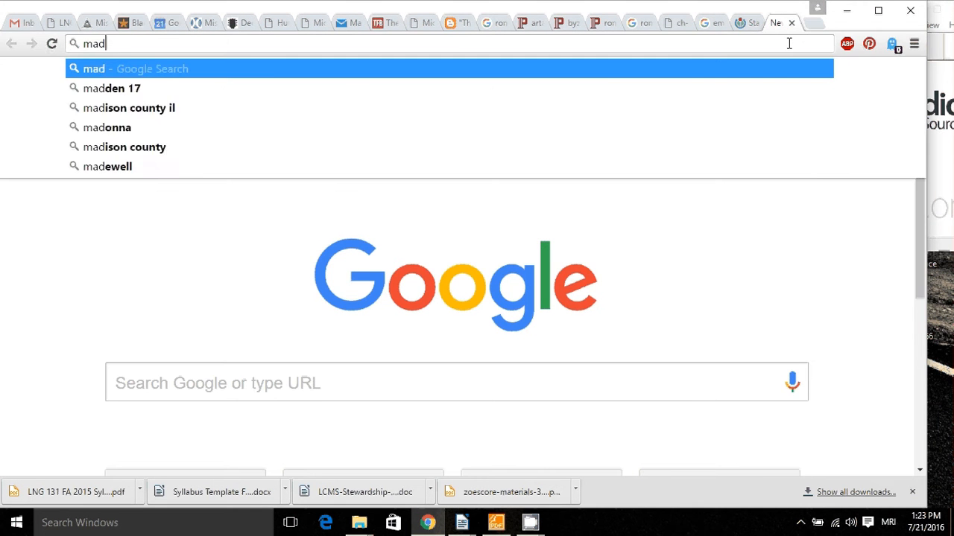
type("map of the mediterranean world")
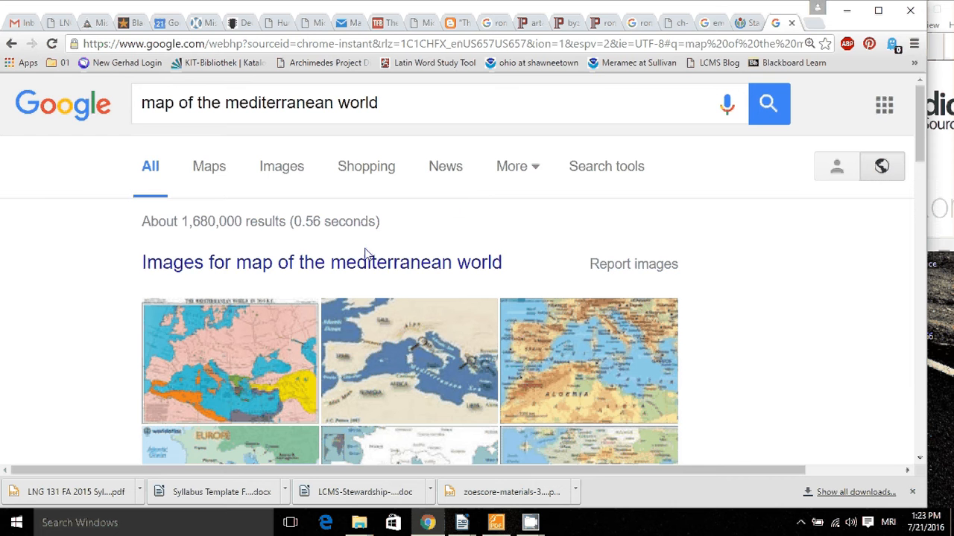
left_click(588, 362)
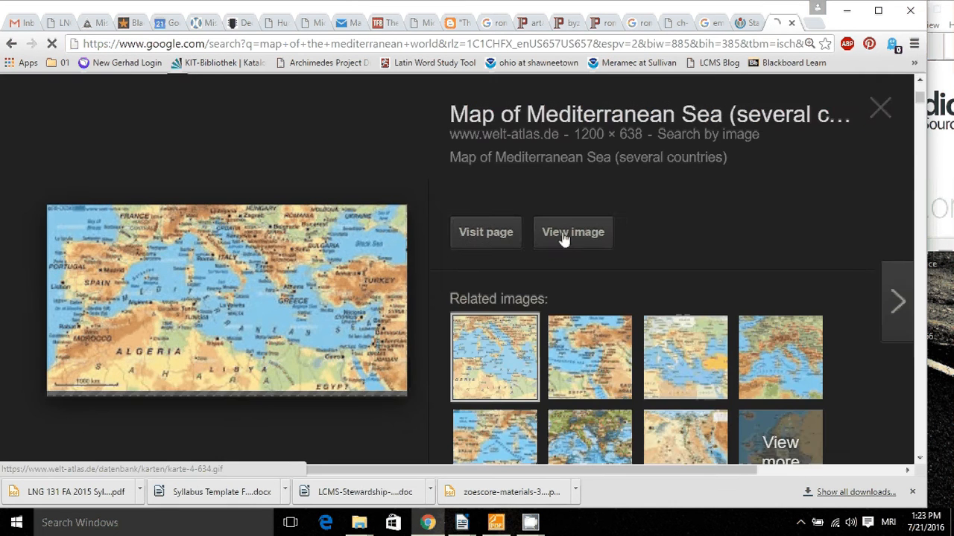
Show the full-size welt-atlas.de Mediterranean map on its own page via 'View image'
left_click(572, 232)
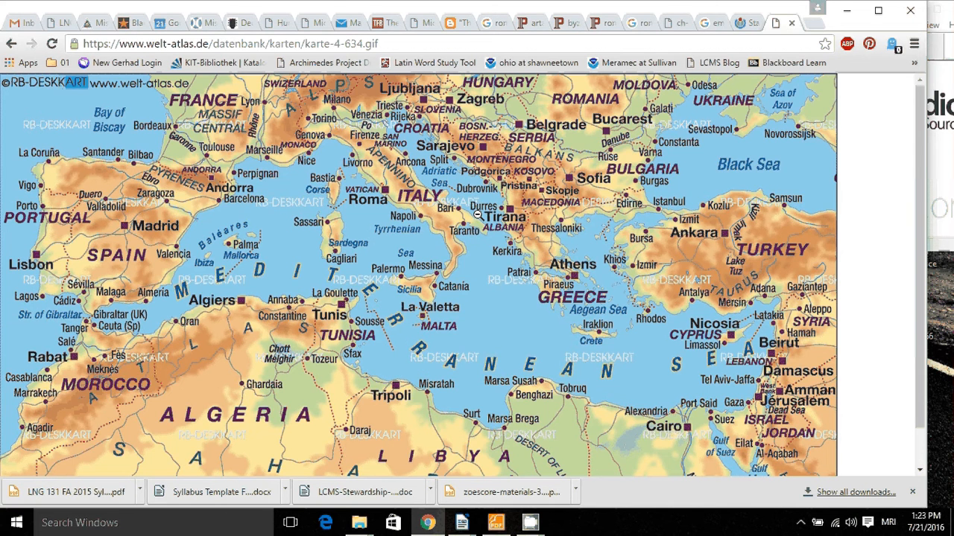
mouse_move(289, 142)
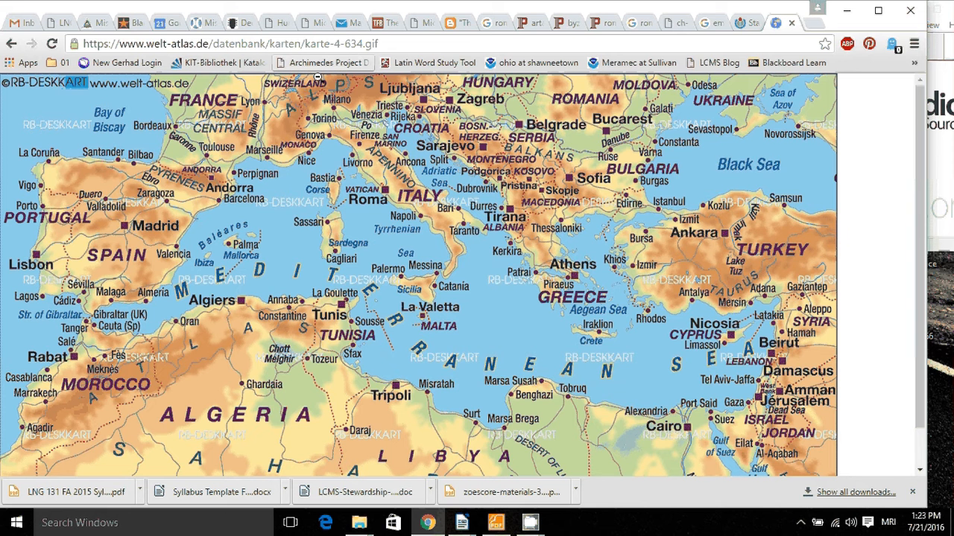
mouse_move(398, 140)
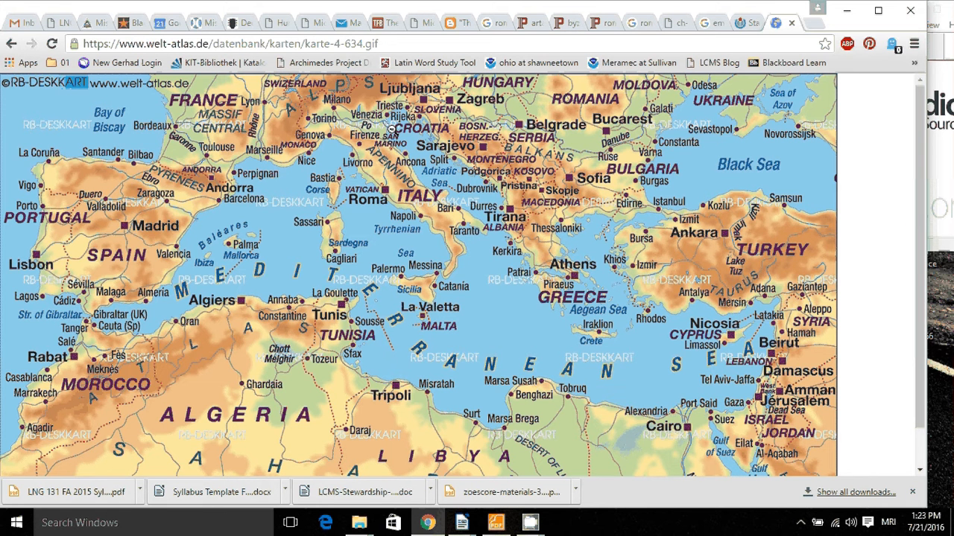
mouse_move(531, 119)
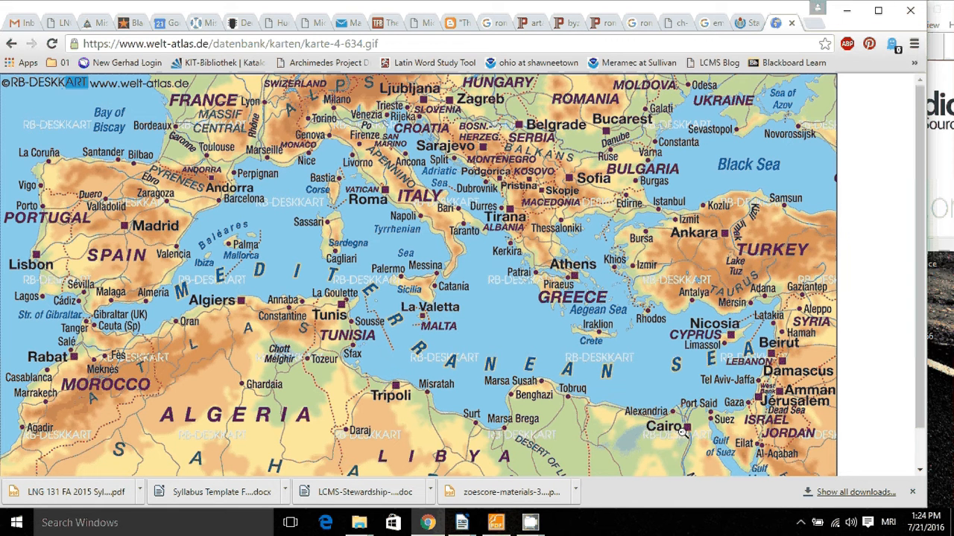
mouse_move(569, 404)
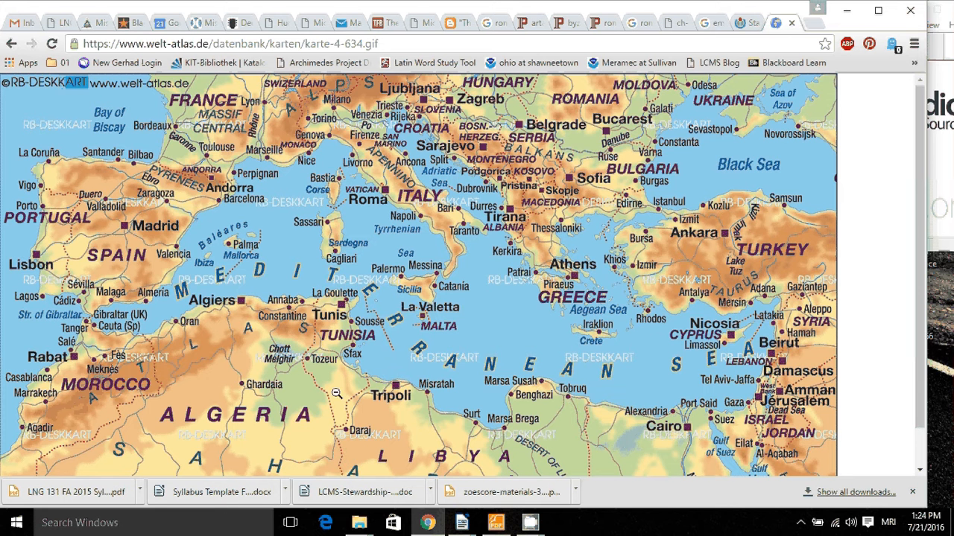
mouse_move(218, 132)
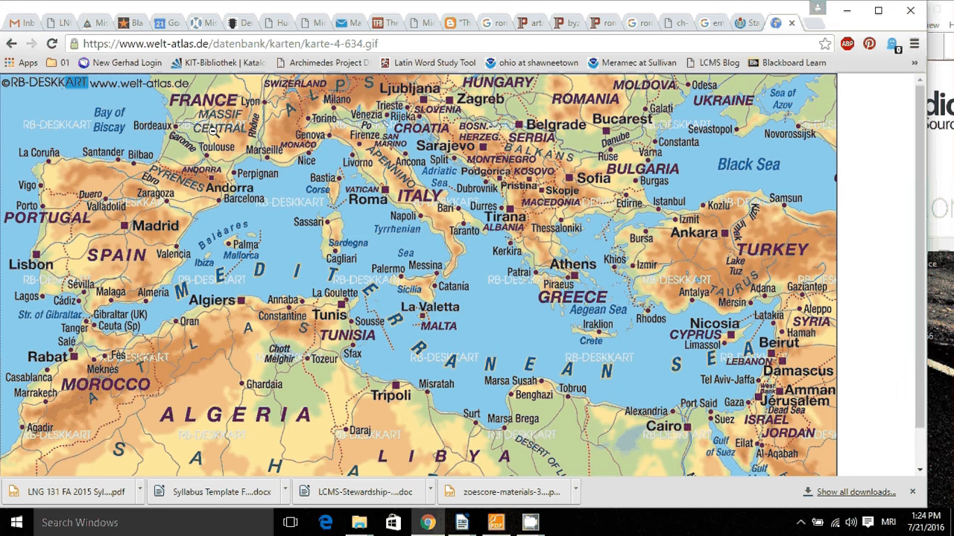
mouse_move(629, 370)
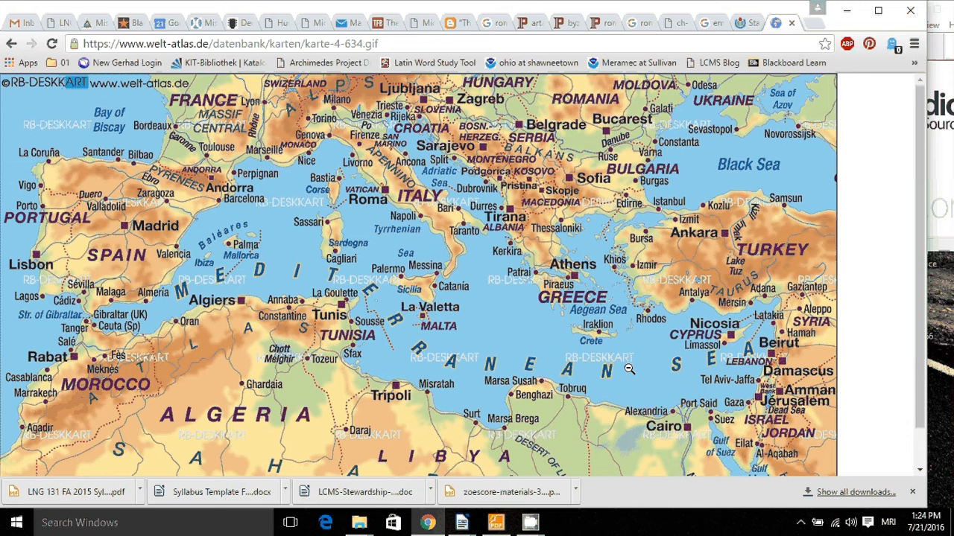
mouse_move(380, 167)
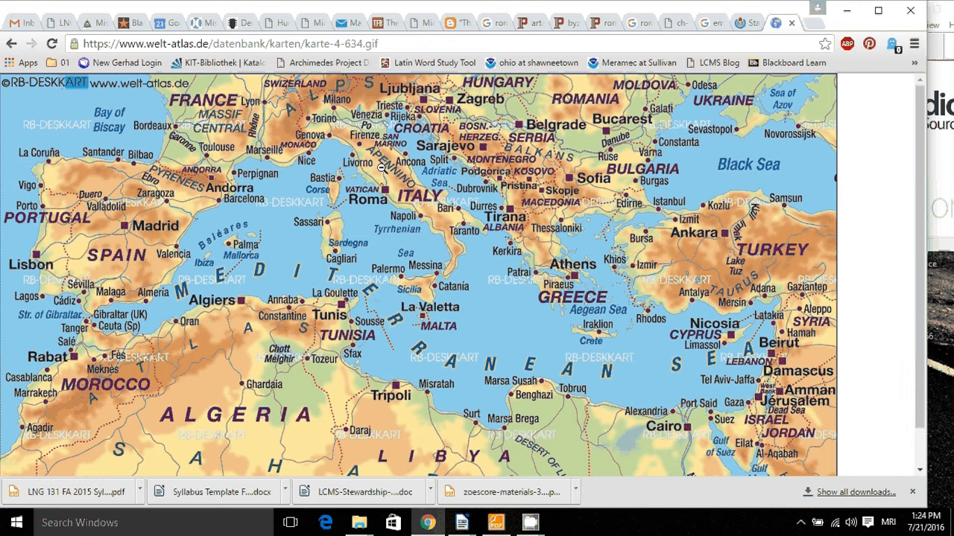
mouse_move(617, 356)
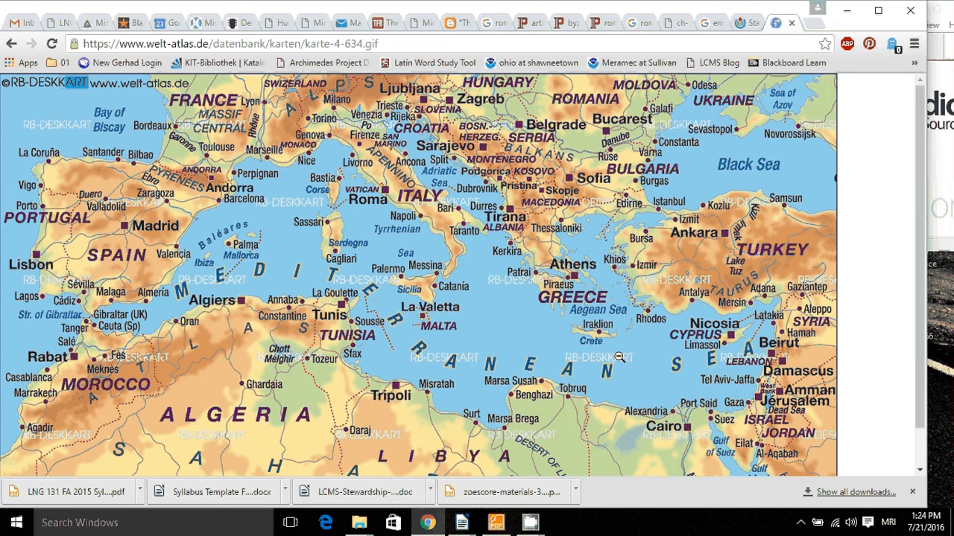
mouse_move(538, 408)
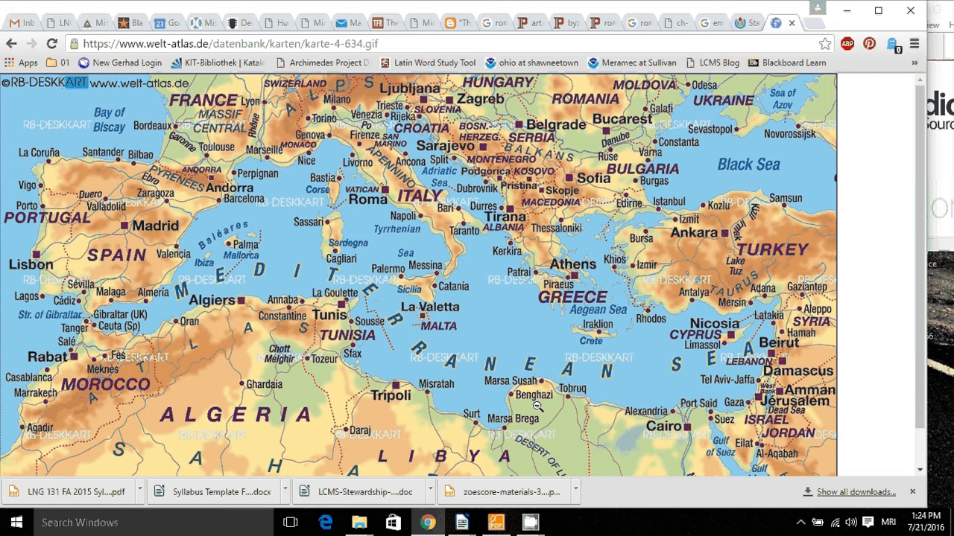
mouse_move(626, 319)
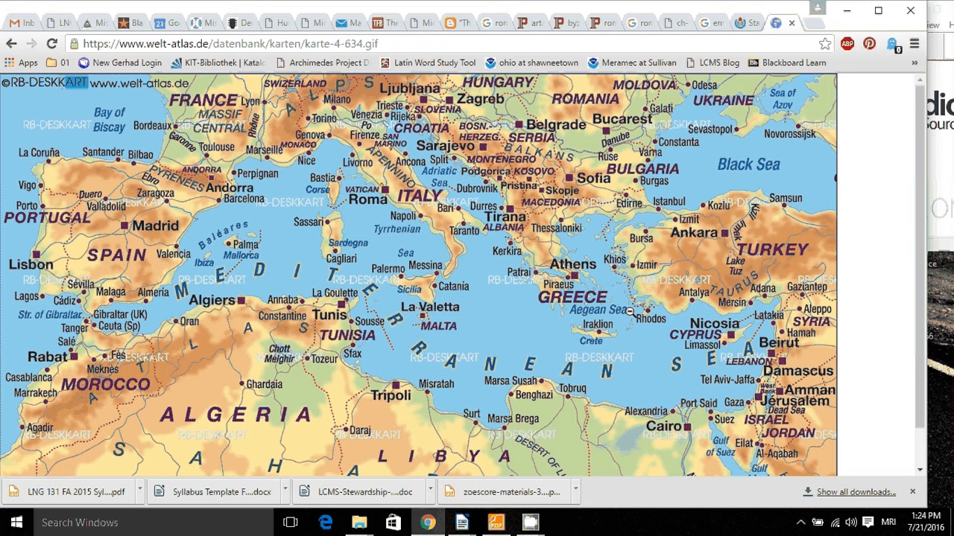
mouse_move(472, 193)
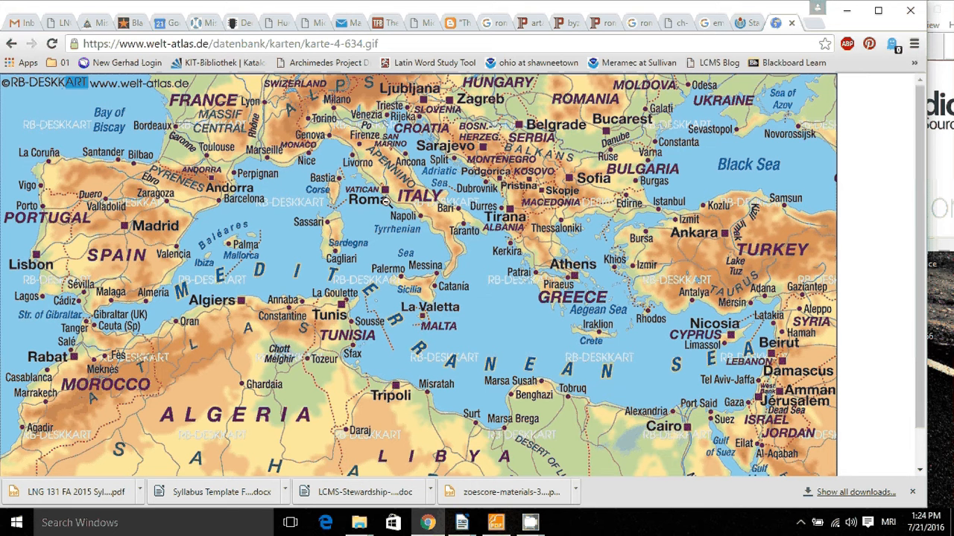
mouse_move(487, 235)
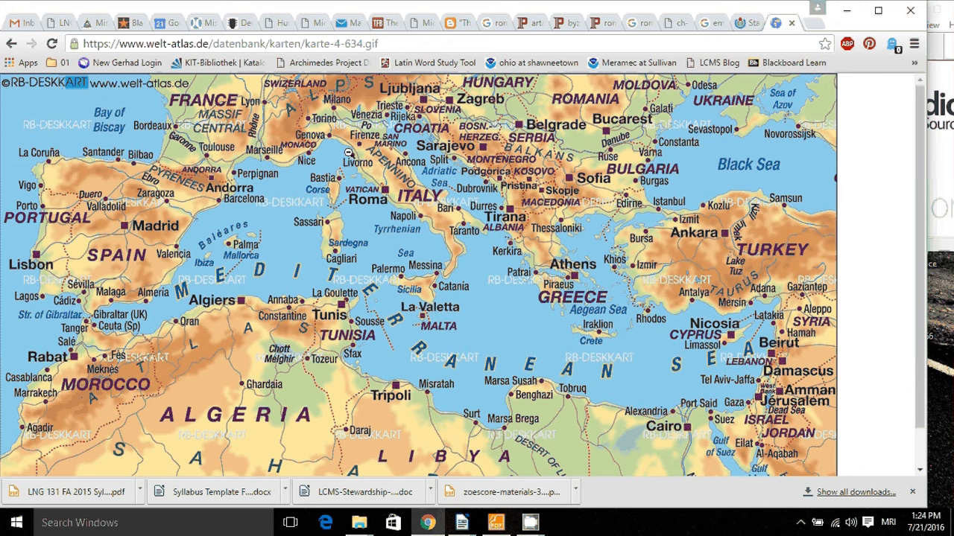
mouse_move(526, 396)
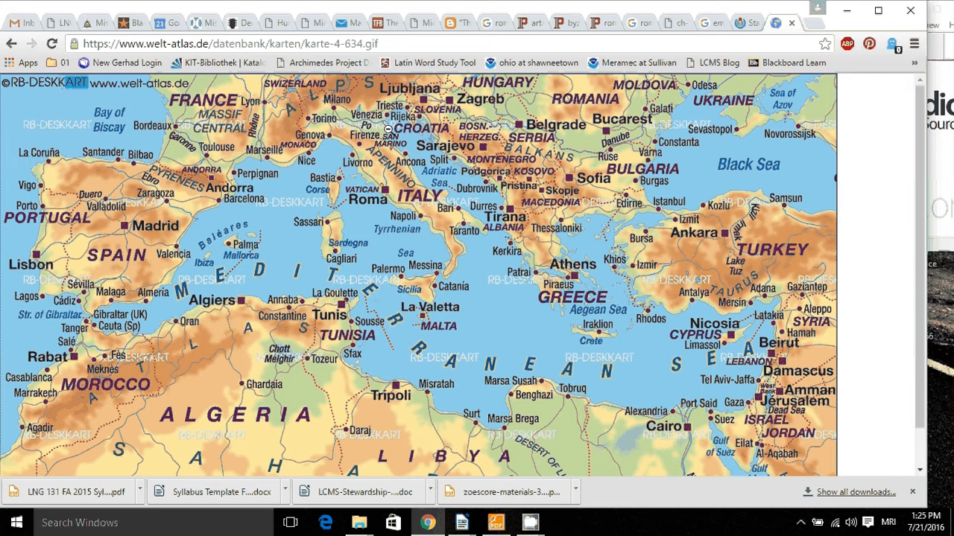
mouse_move(95, 214)
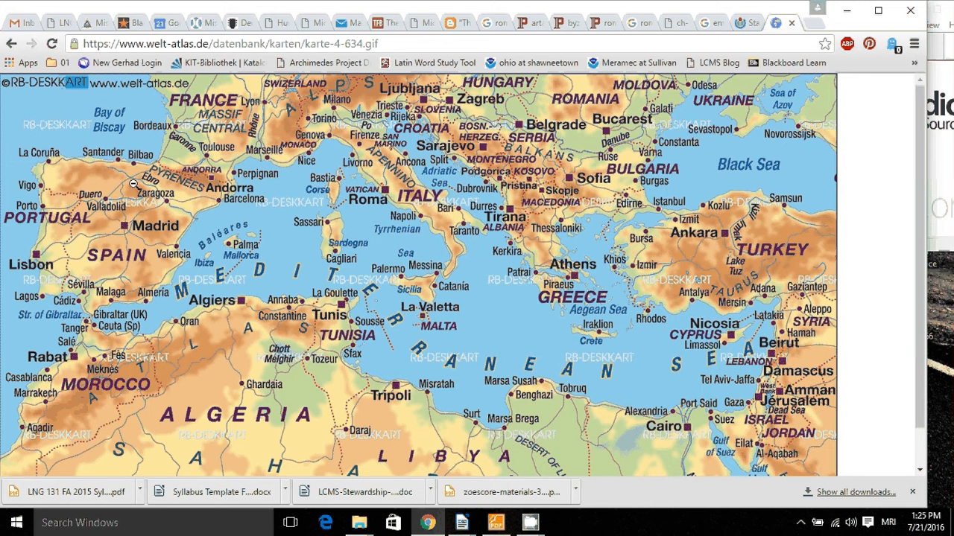
mouse_move(129, 286)
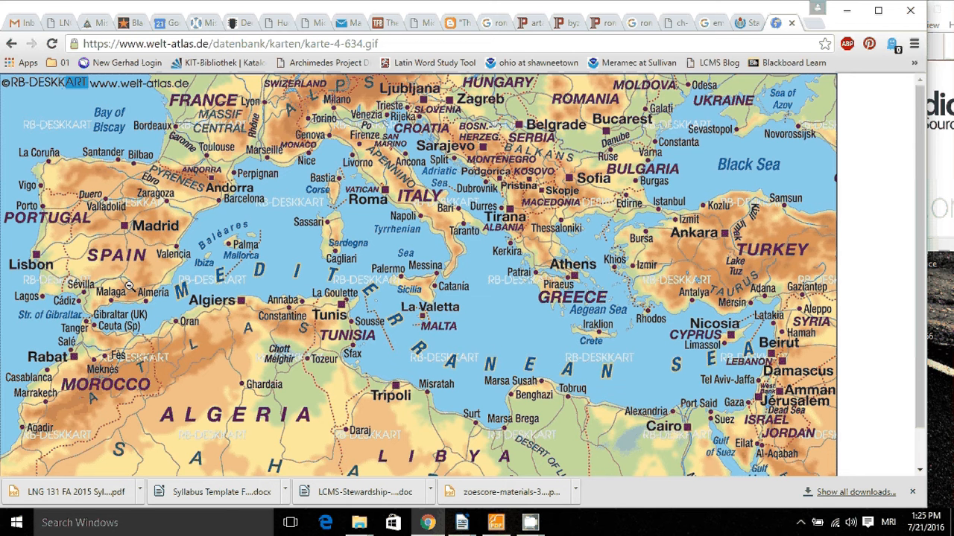
mouse_move(149, 218)
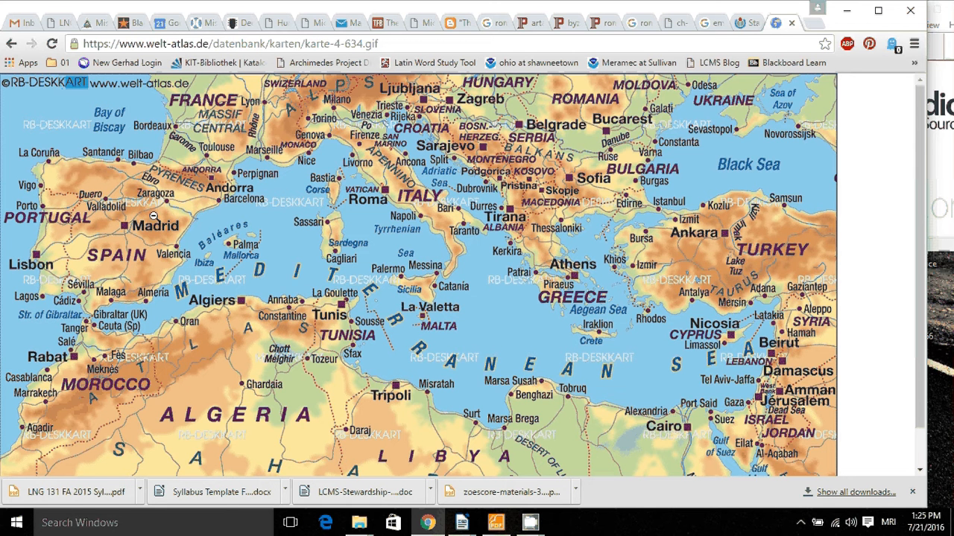
mouse_move(206, 137)
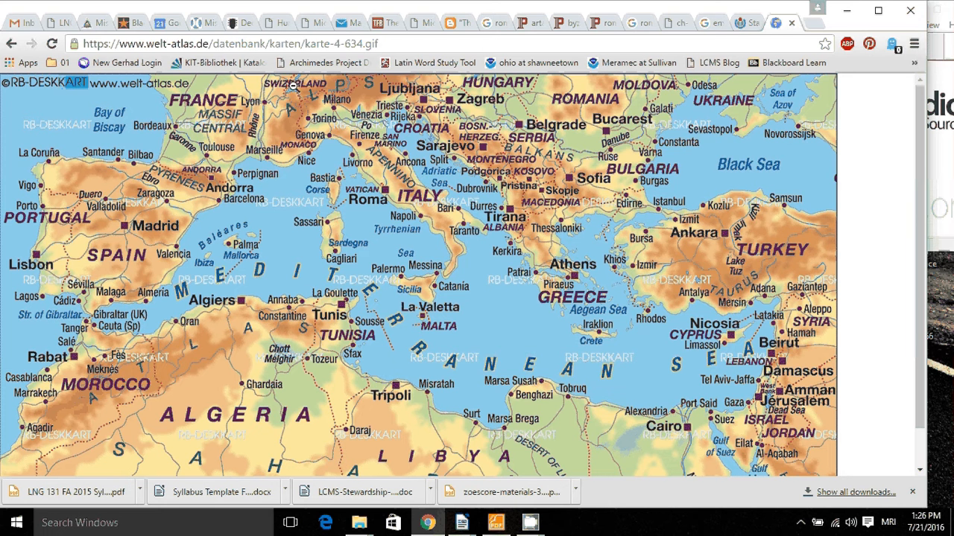
mouse_move(456, 161)
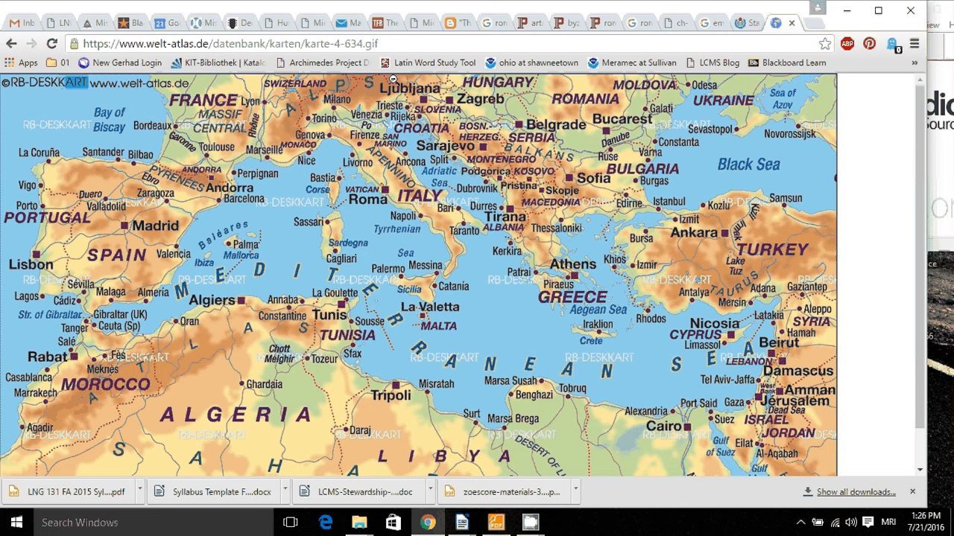
mouse_move(317, 330)
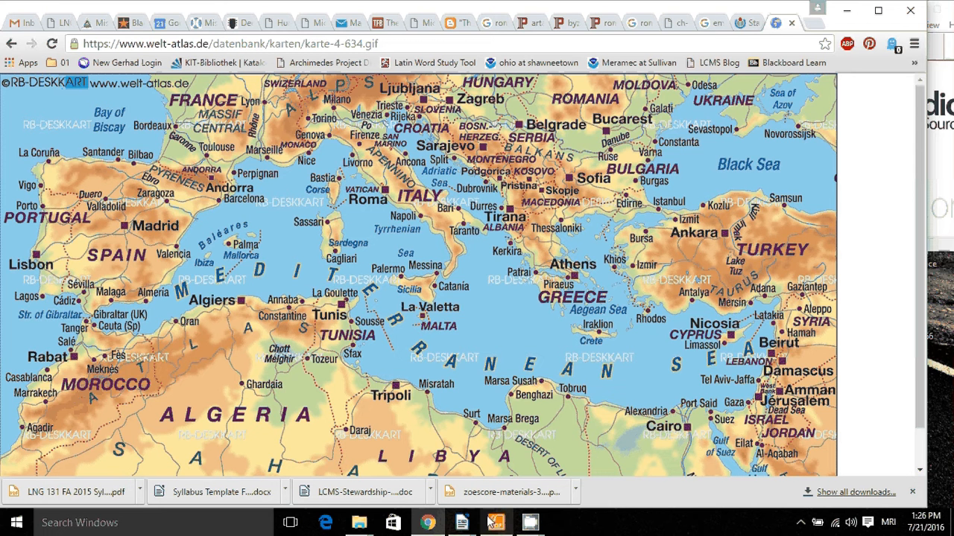
Bring up the Latin Preuss PDF and scroll down page 440 past paragraph 149
left_click(493, 522)
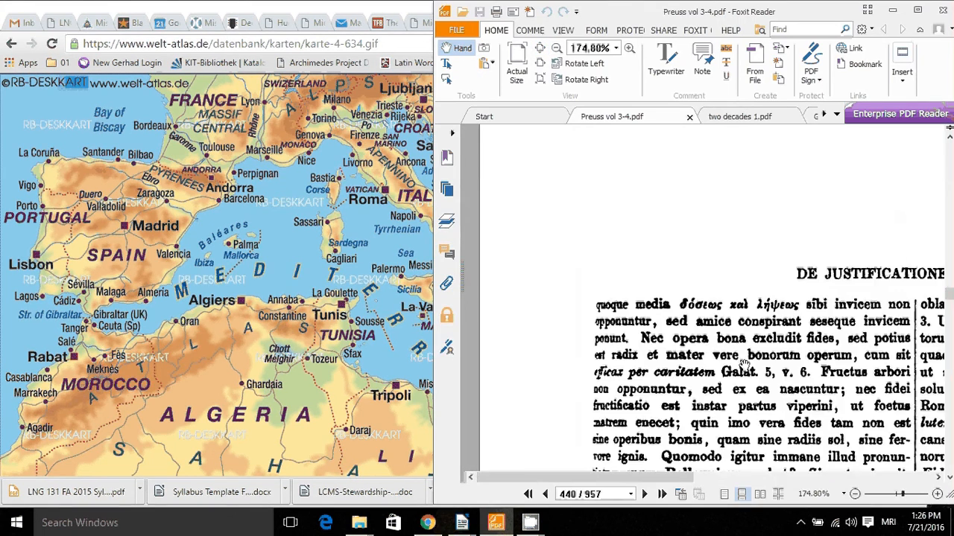
scroll("down", 3)
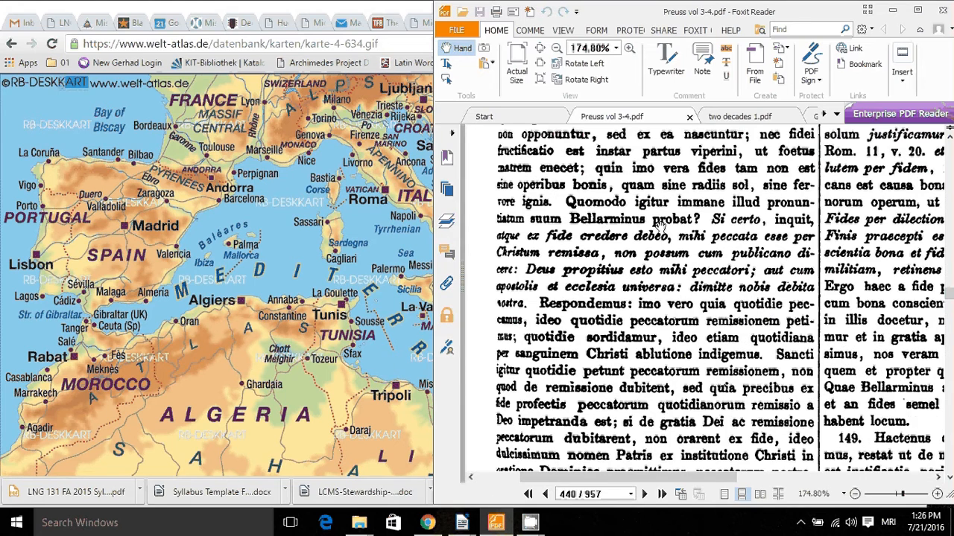
mouse_move(732, 368)
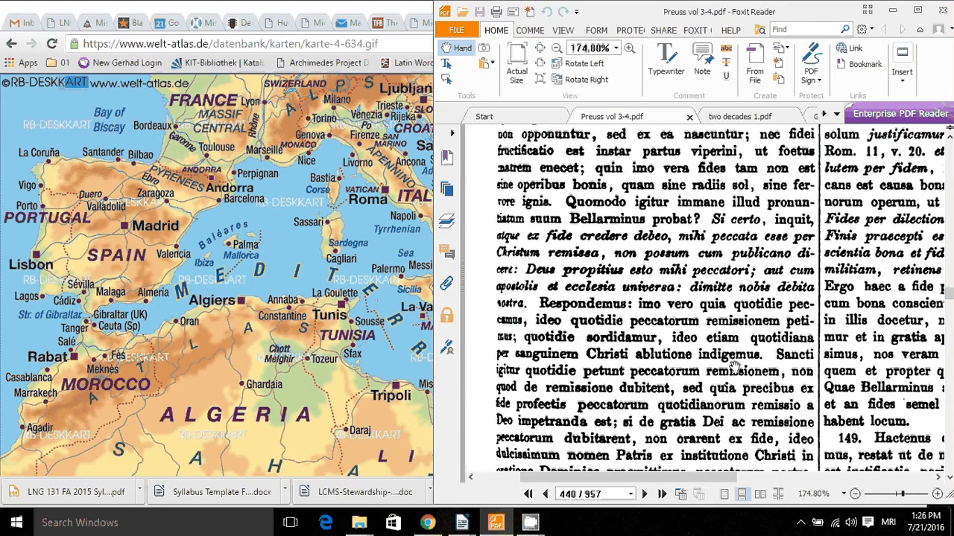
scroll("down", 3)
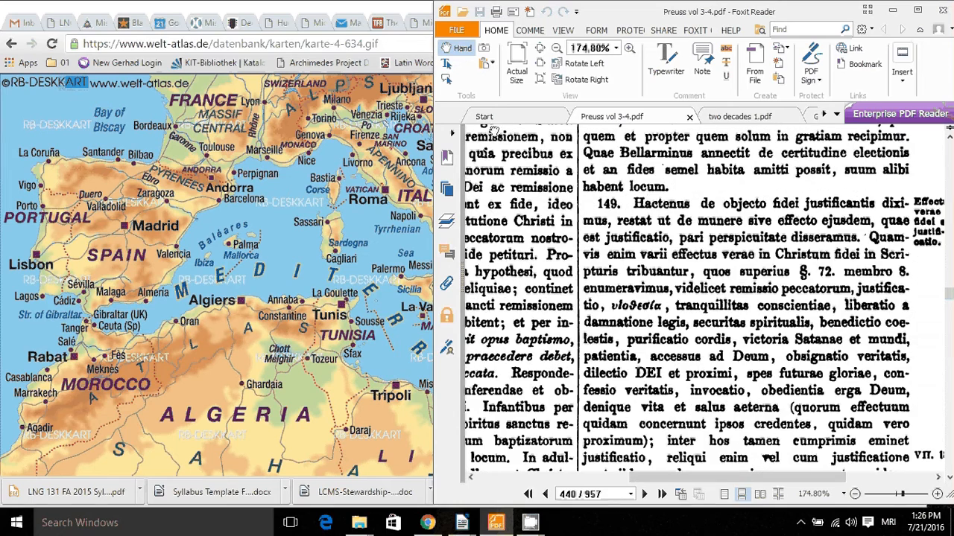
mouse_move(709, 298)
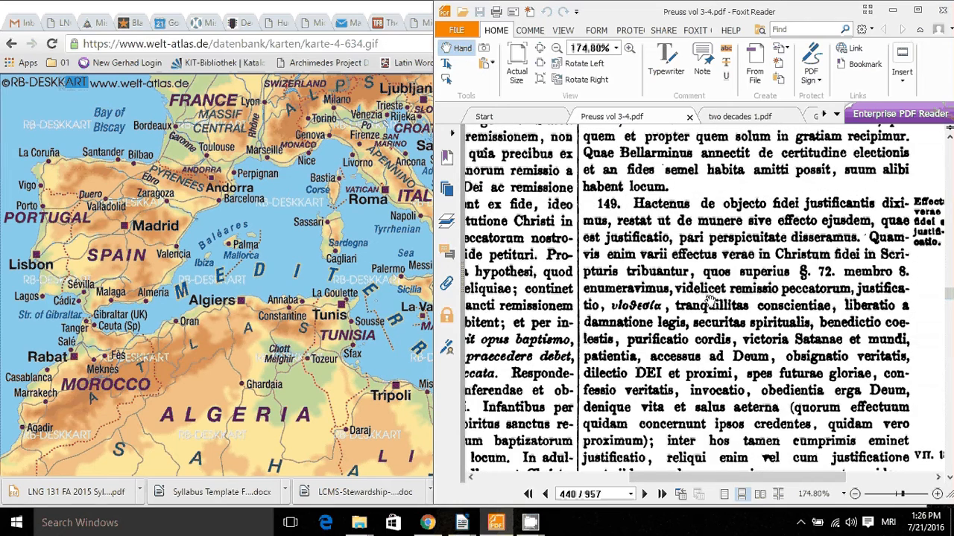
scroll("down", 3)
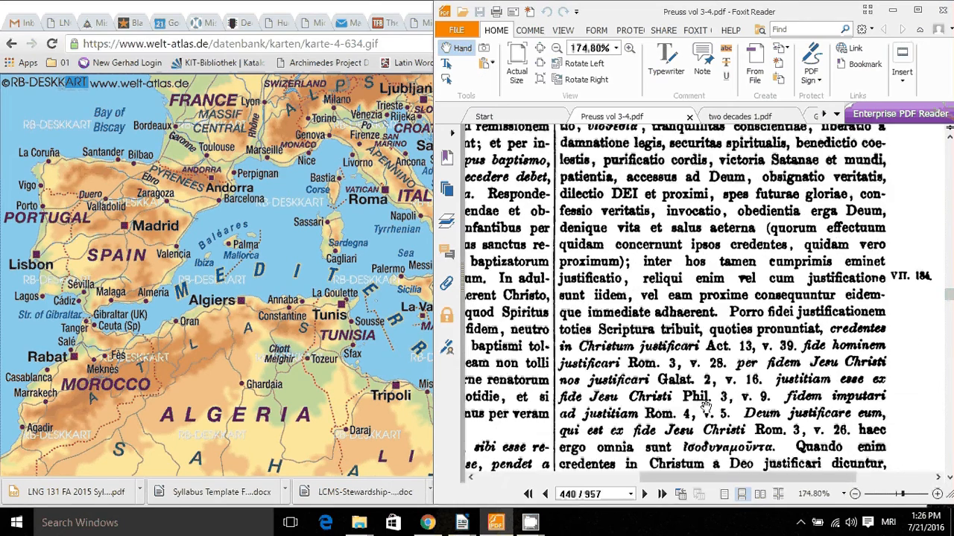
scroll("down", 3)
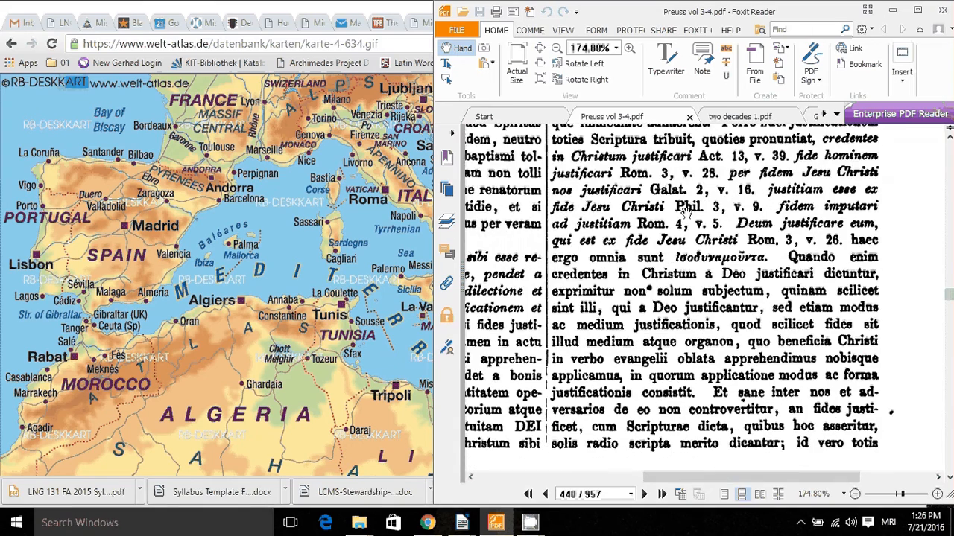
scroll("down", 3)
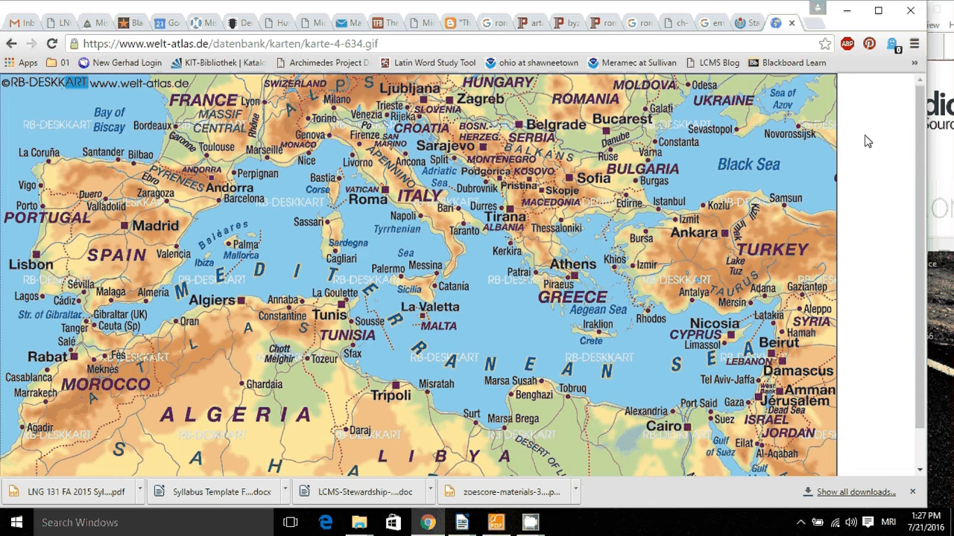
mouse_move(242, 245)
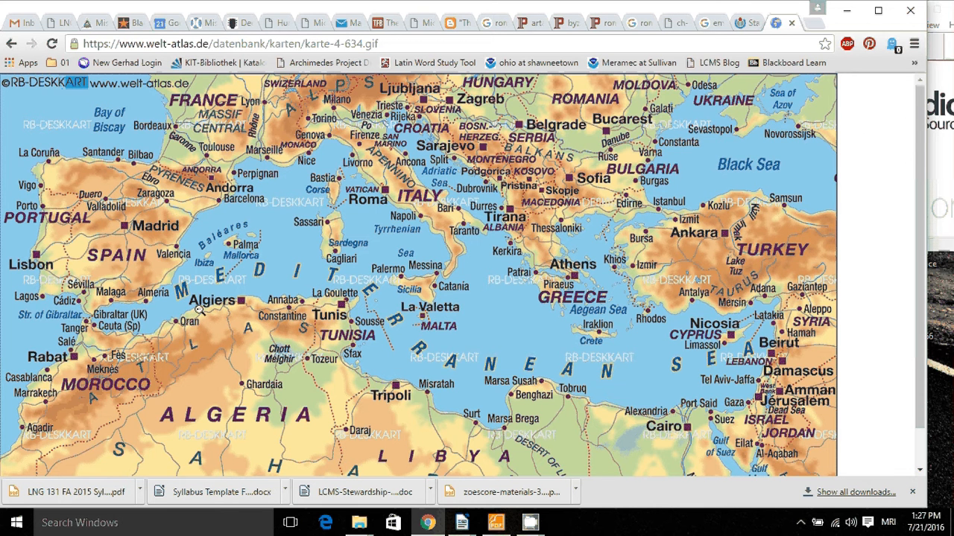
mouse_move(426, 226)
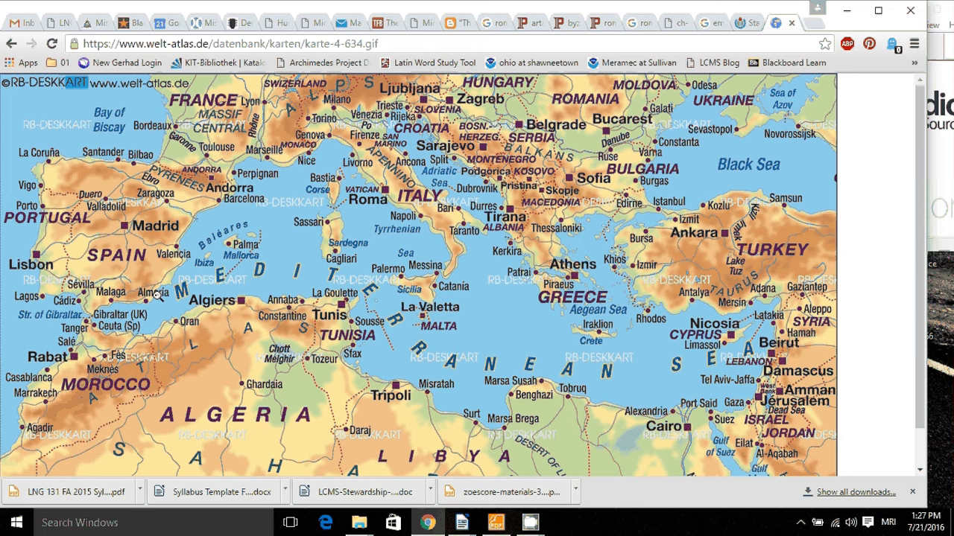
mouse_move(185, 251)
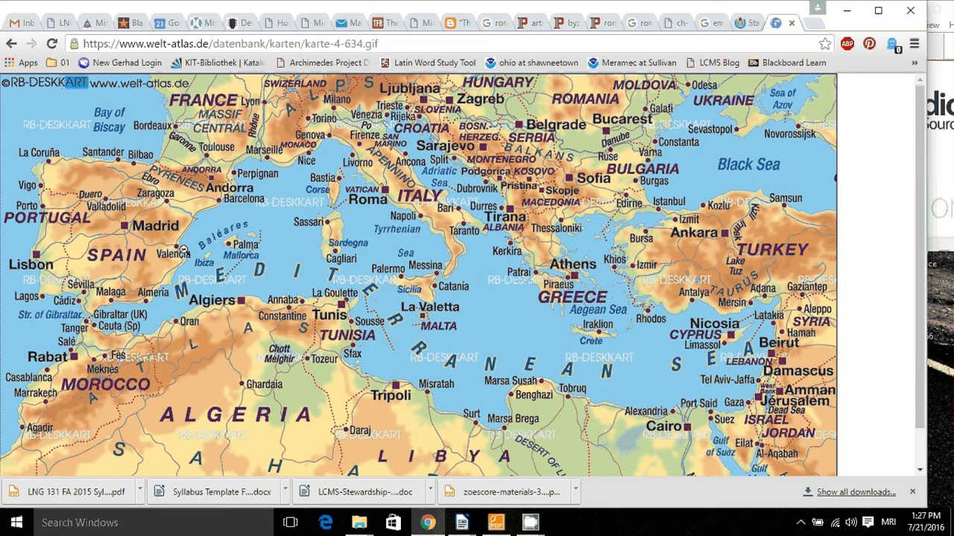
mouse_move(155, 96)
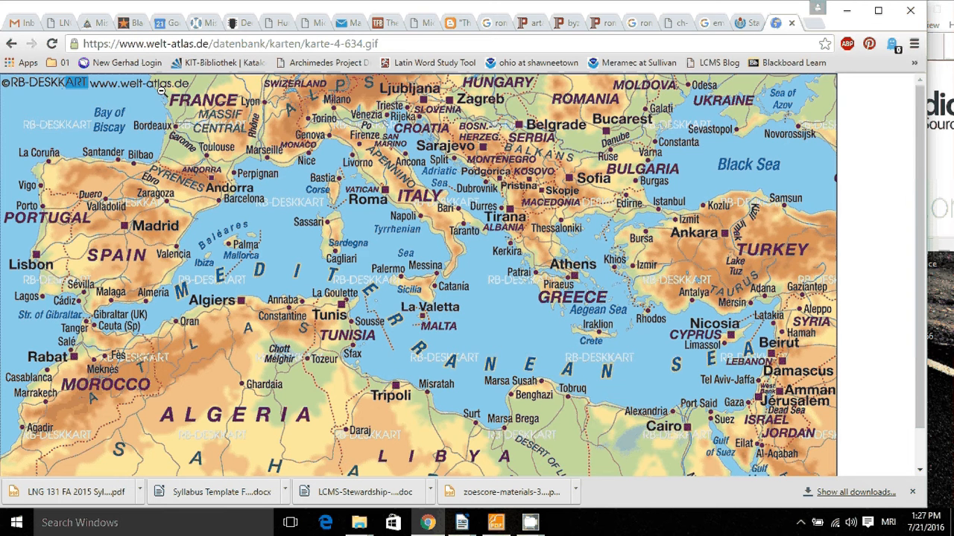
mouse_move(205, 152)
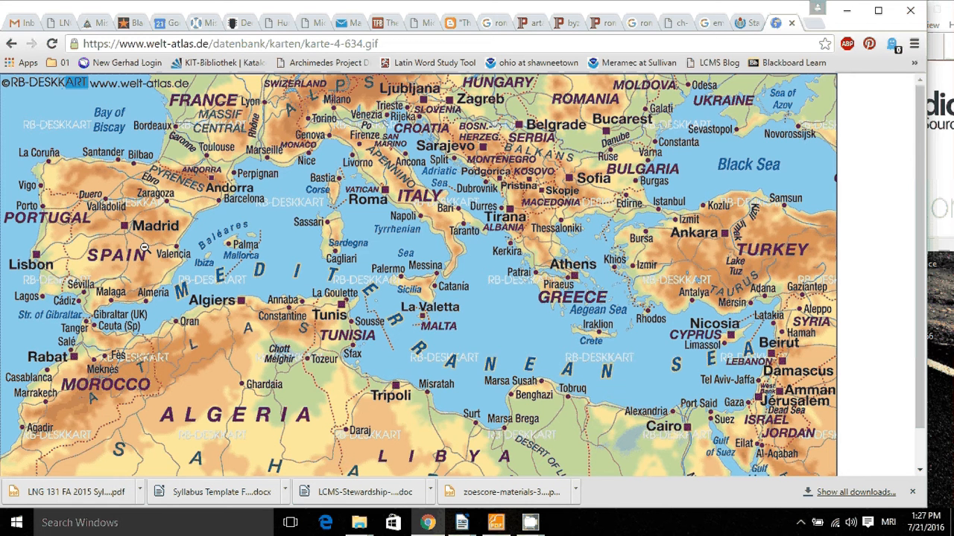
mouse_move(235, 158)
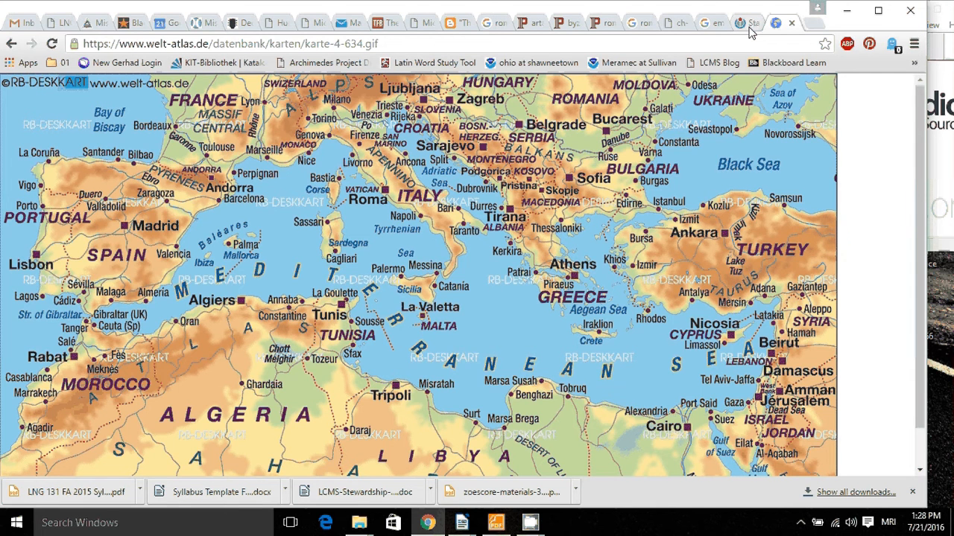
Switch to the Chrome tab with the Rome vs. USA government branches comparison table
left_click(736, 22)
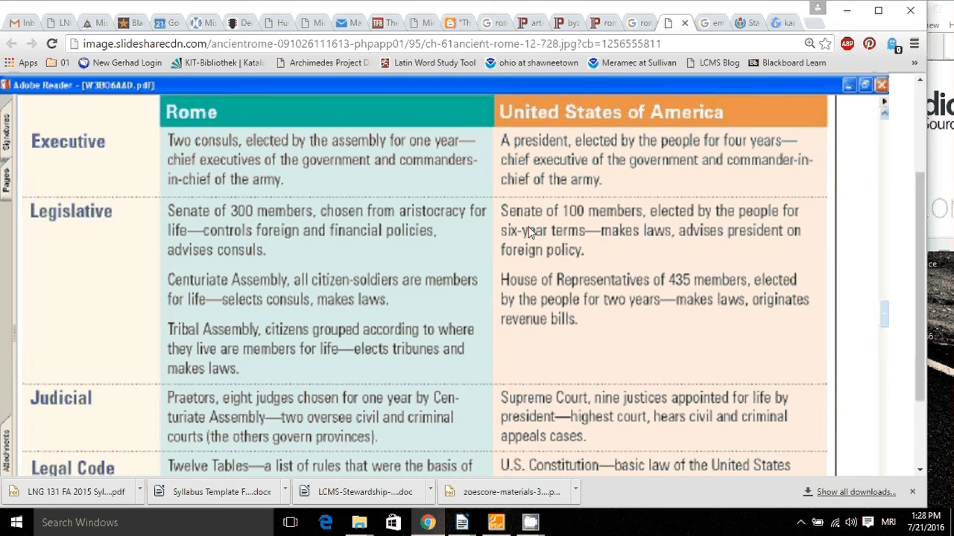
mouse_move(898, 221)
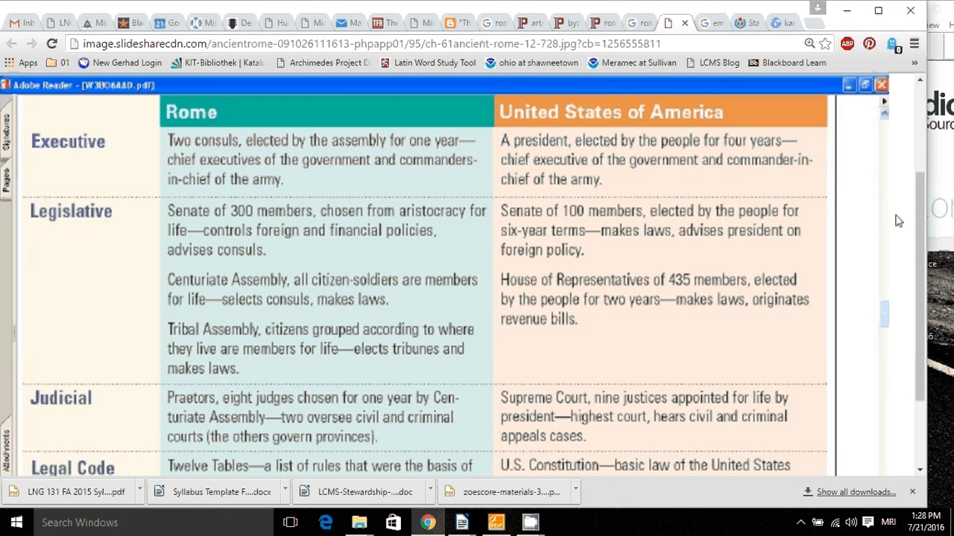
mouse_move(298, 180)
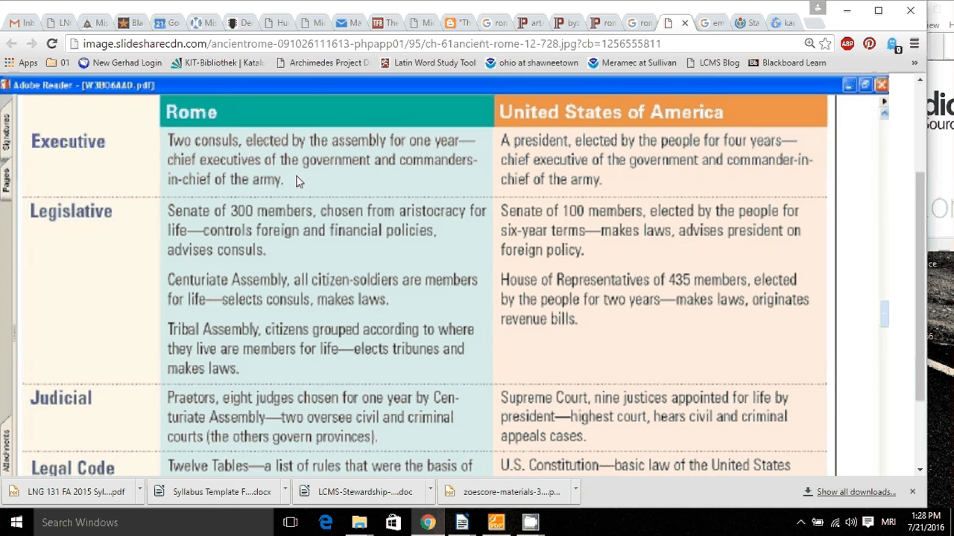
mouse_move(19, 202)
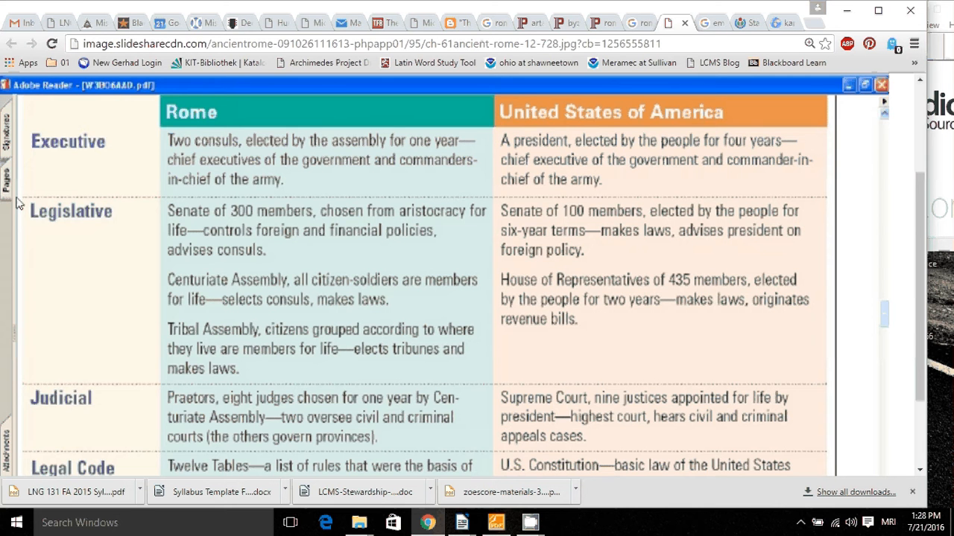
mouse_move(143, 402)
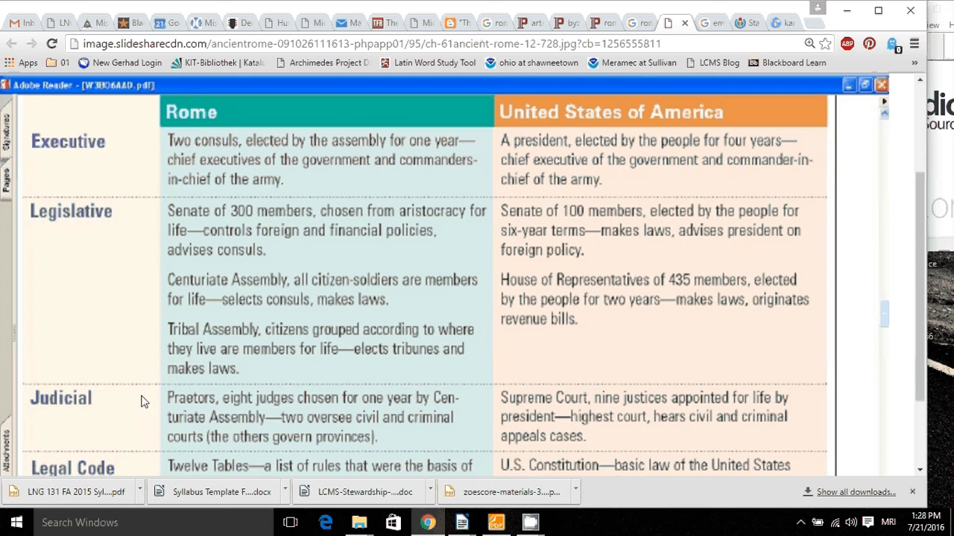
mouse_move(311, 450)
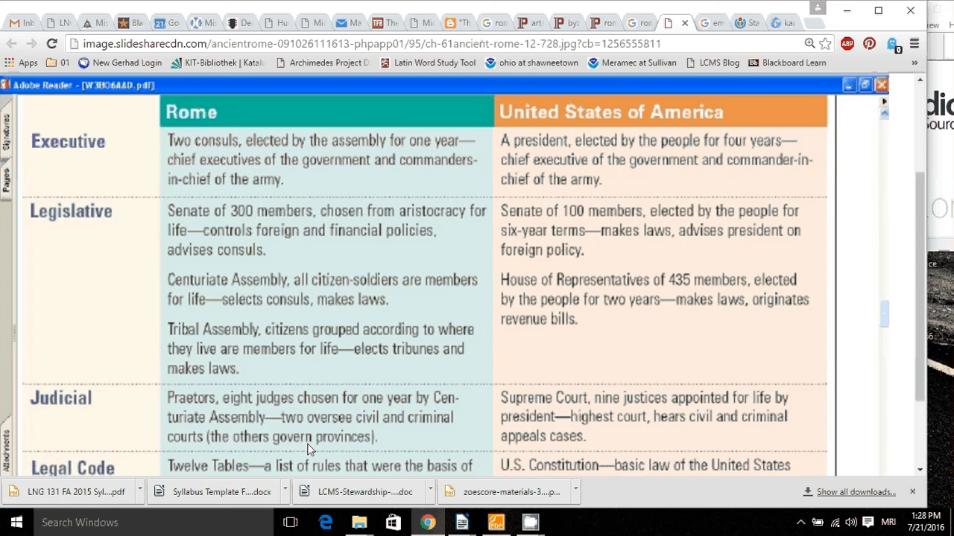
mouse_move(504, 245)
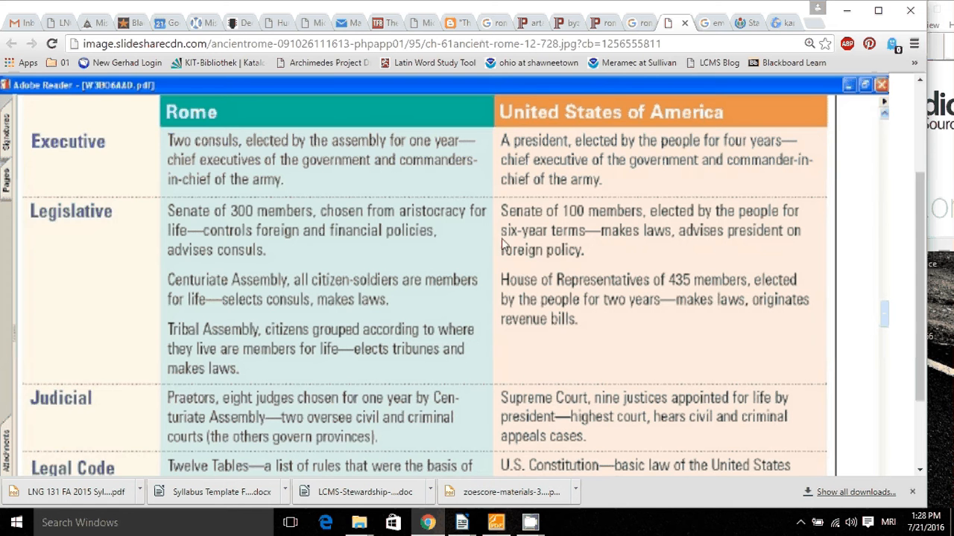
mouse_move(185, 141)
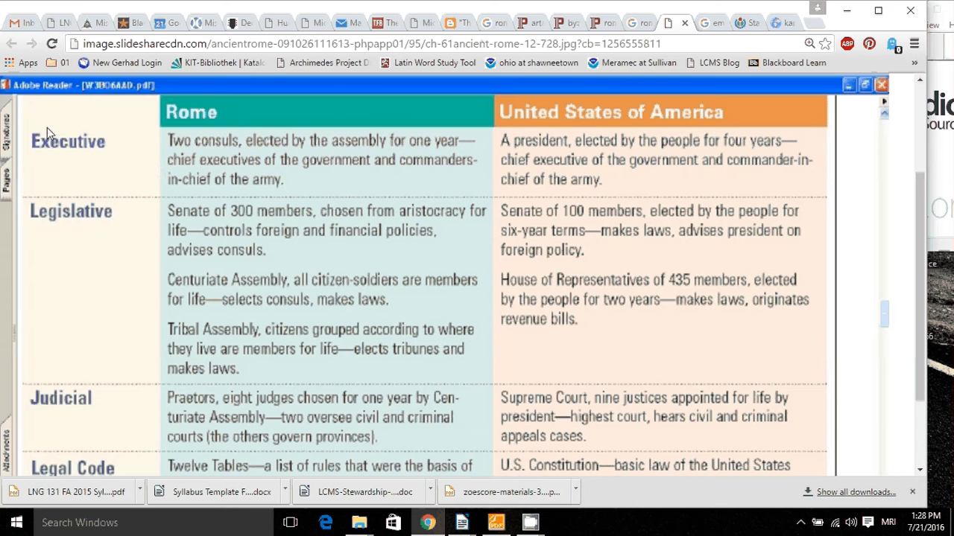
mouse_move(127, 212)
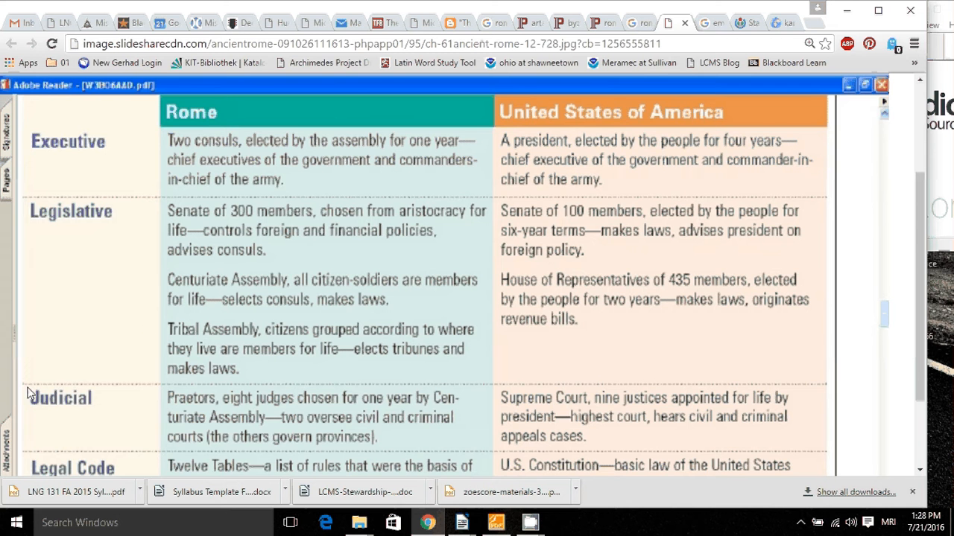
mouse_move(143, 401)
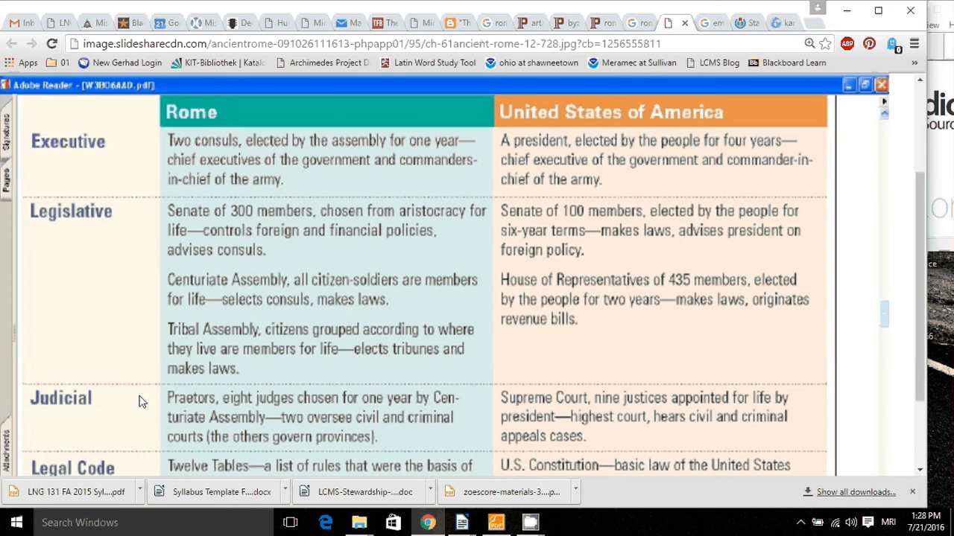
mouse_move(262, 417)
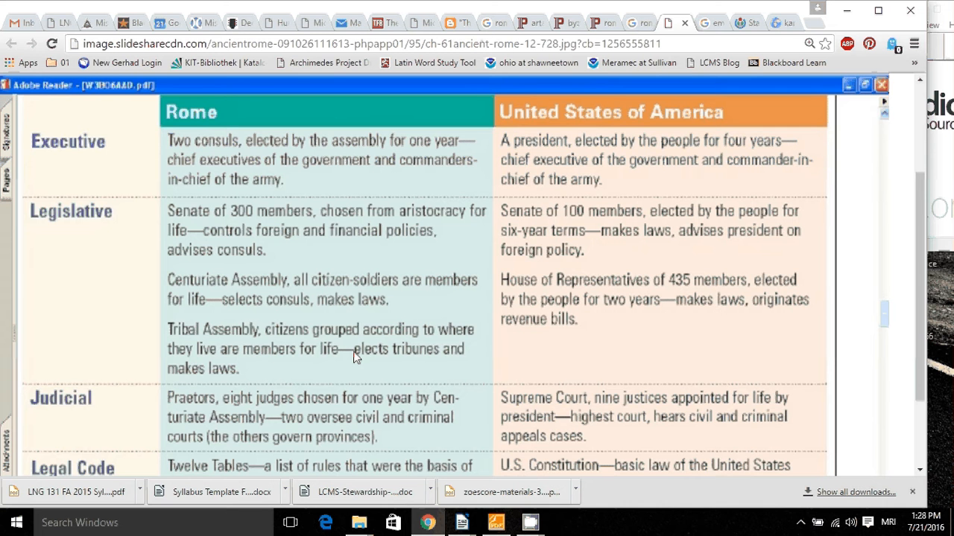
mouse_move(625, 271)
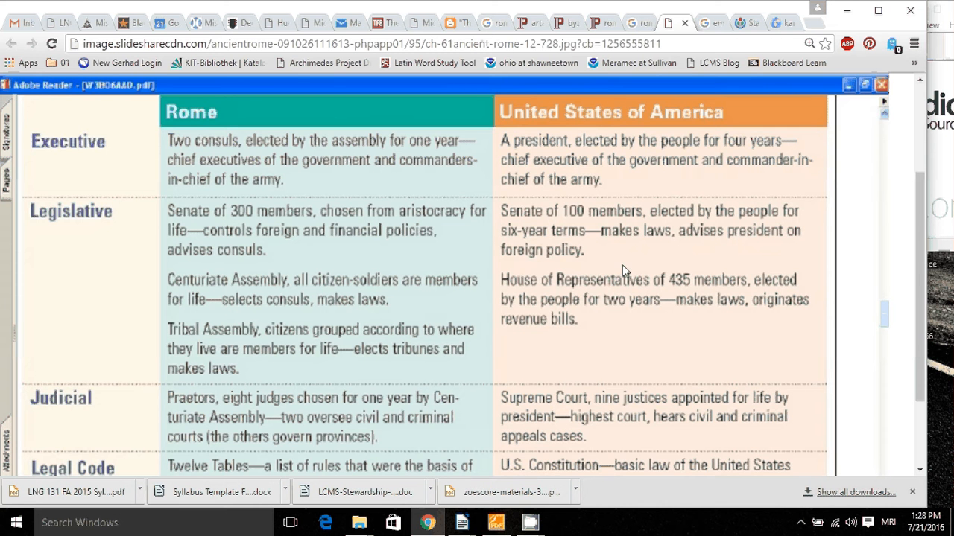
mouse_move(575, 319)
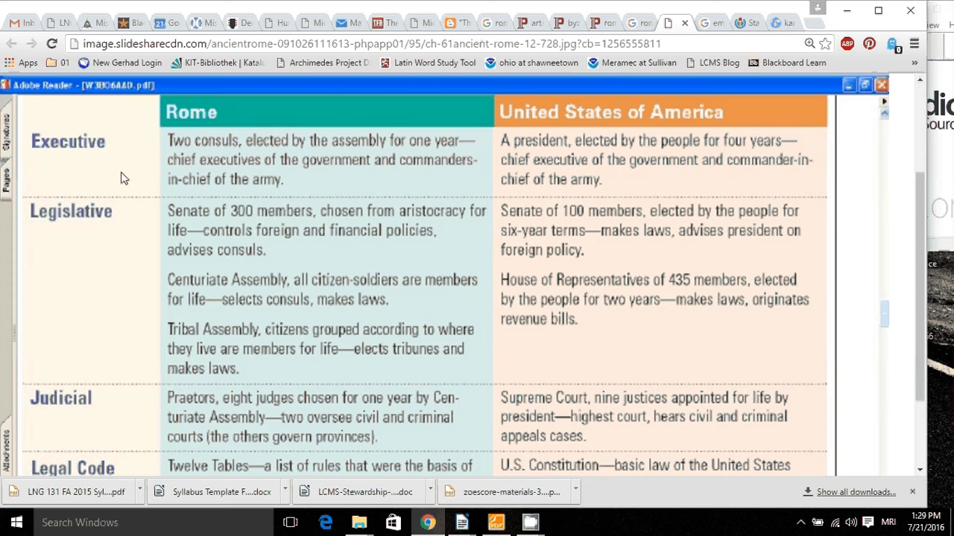
mouse_move(171, 92)
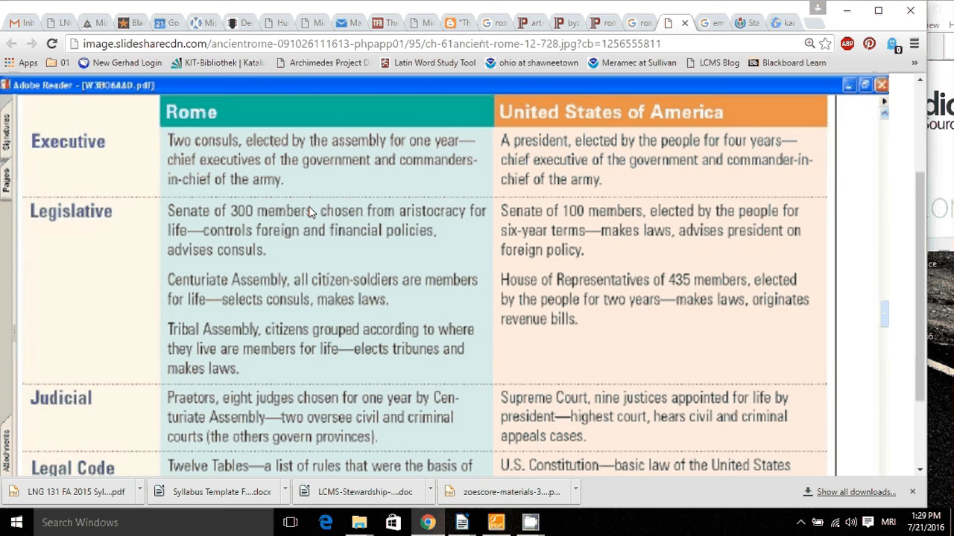
mouse_move(444, 477)
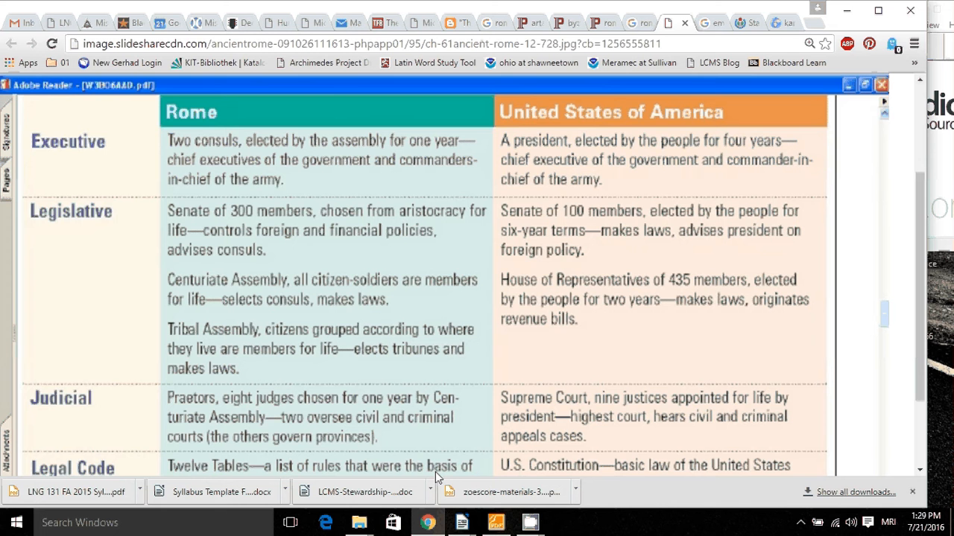
mouse_move(781, 27)
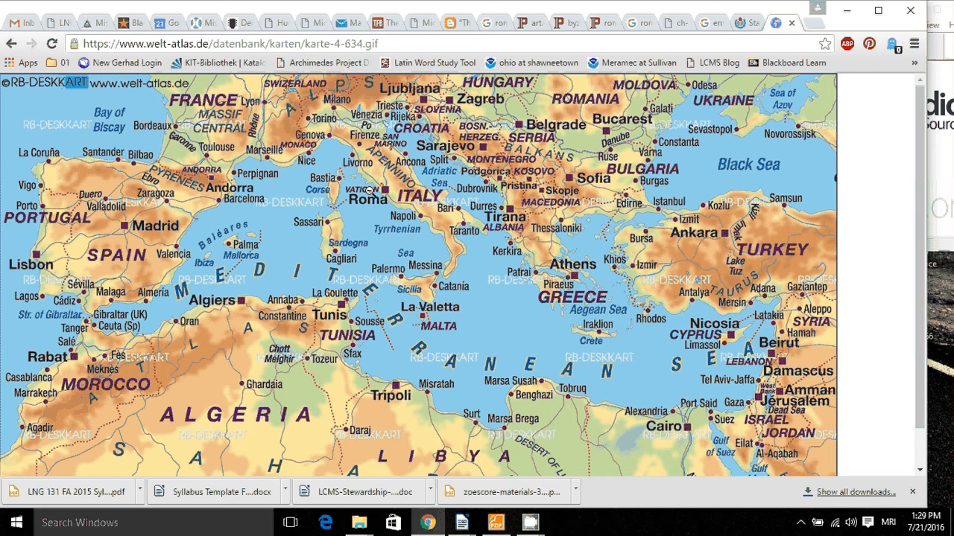
mouse_move(399, 158)
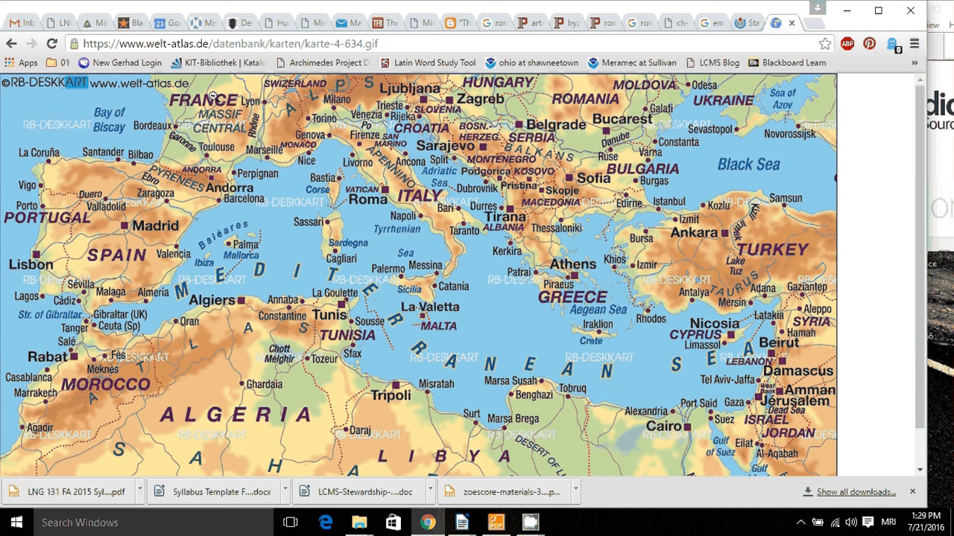
mouse_move(265, 134)
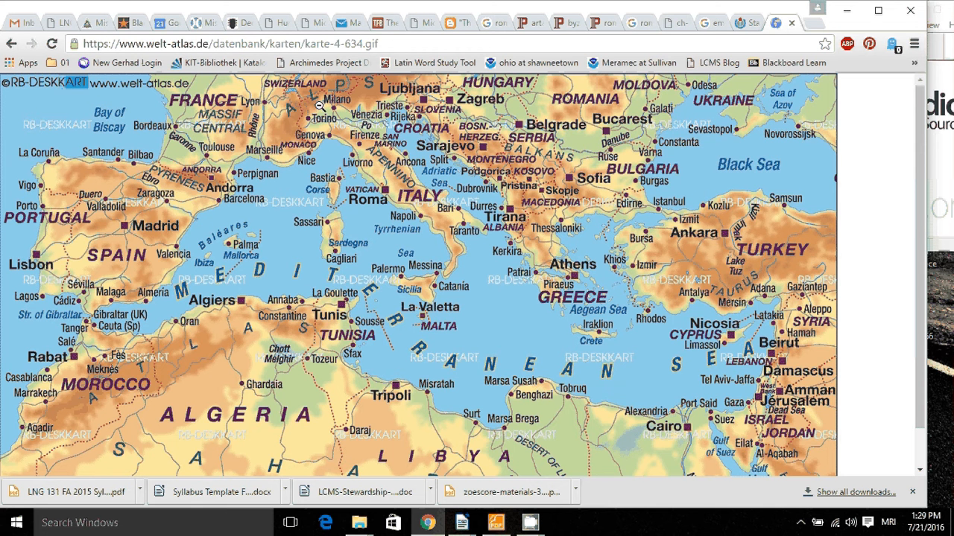
mouse_move(417, 173)
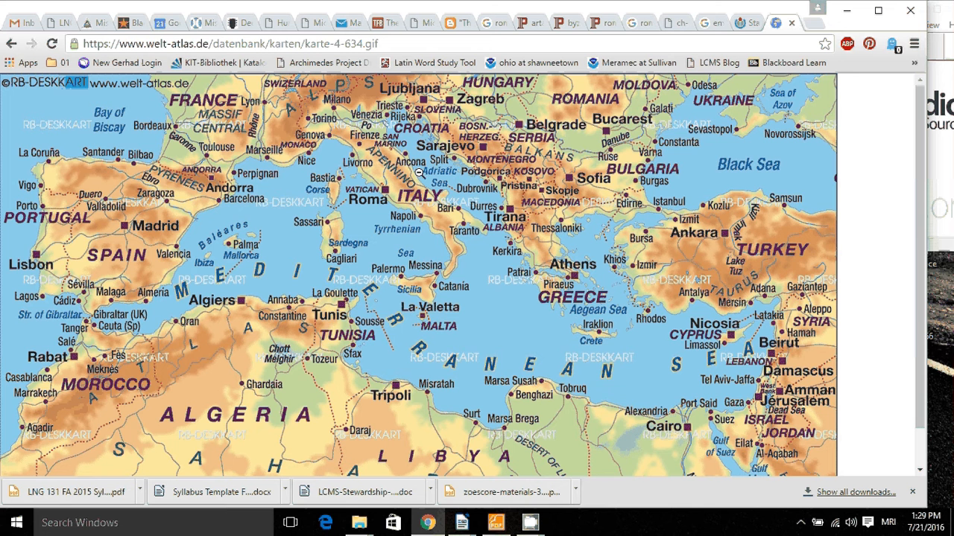
mouse_move(402, 220)
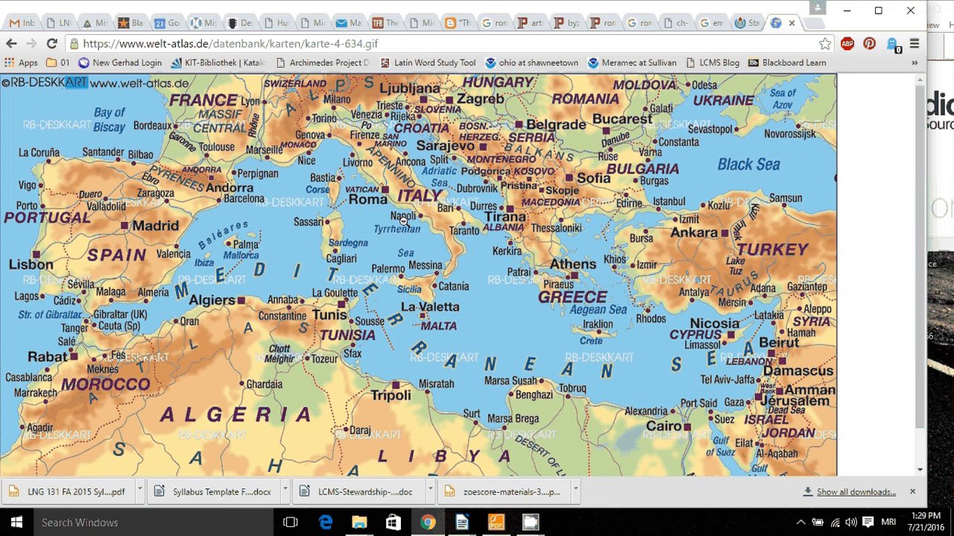
mouse_move(768, 256)
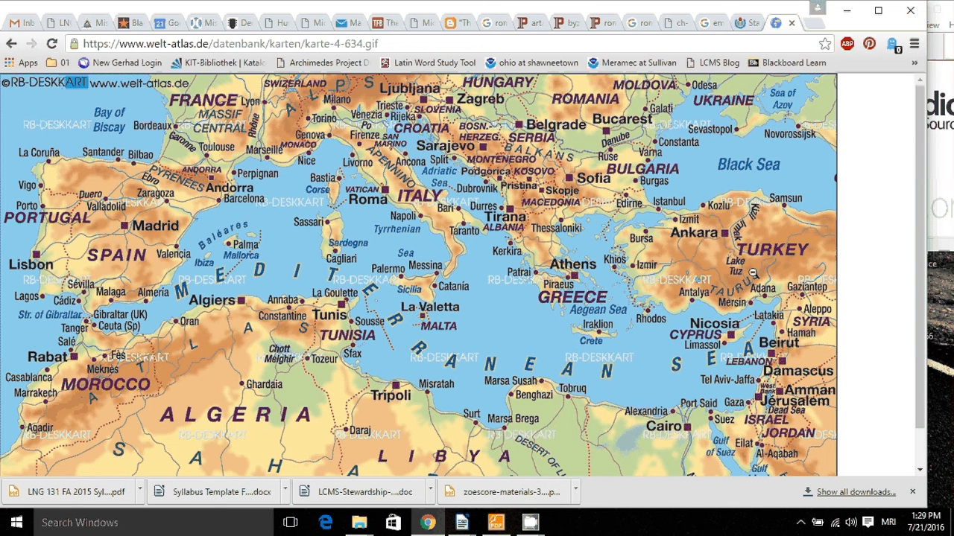
mouse_move(647, 232)
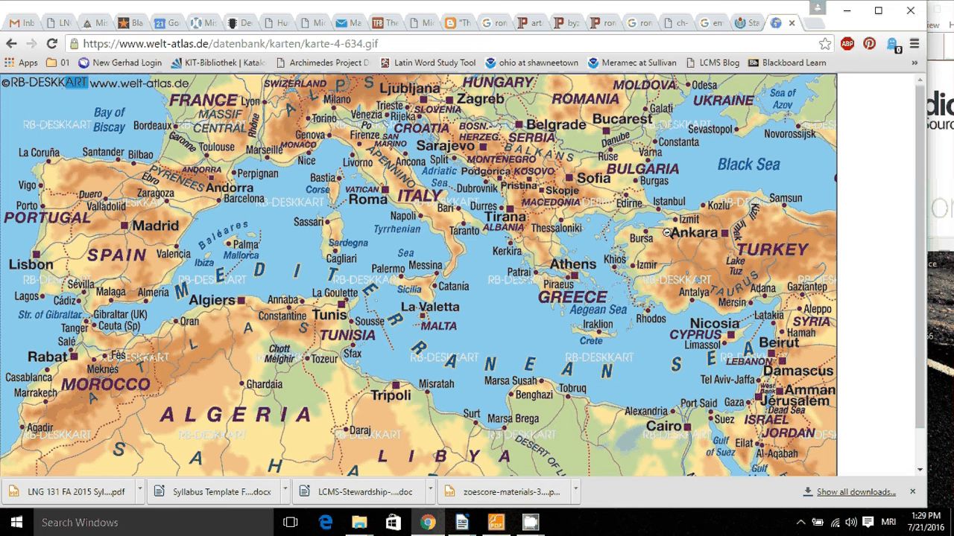
mouse_move(672, 219)
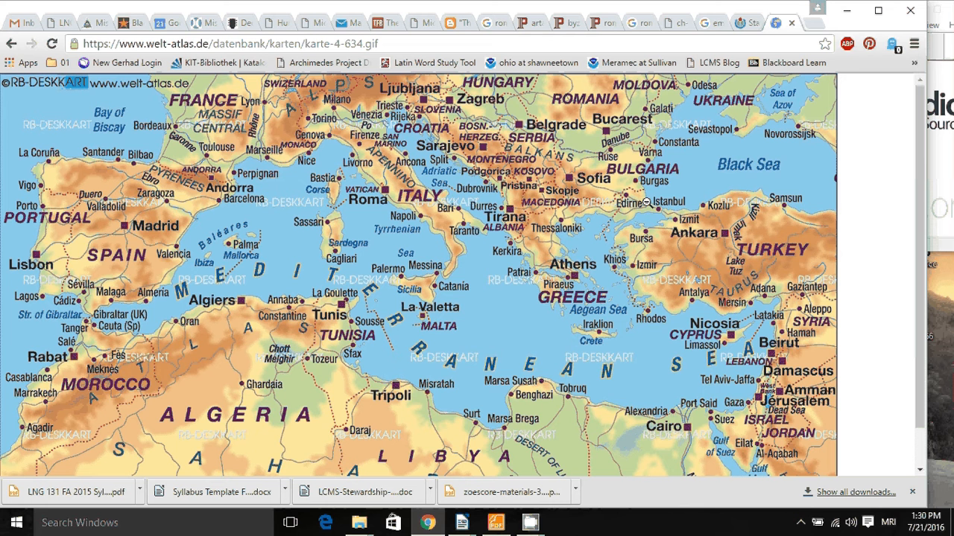
mouse_move(629, 230)
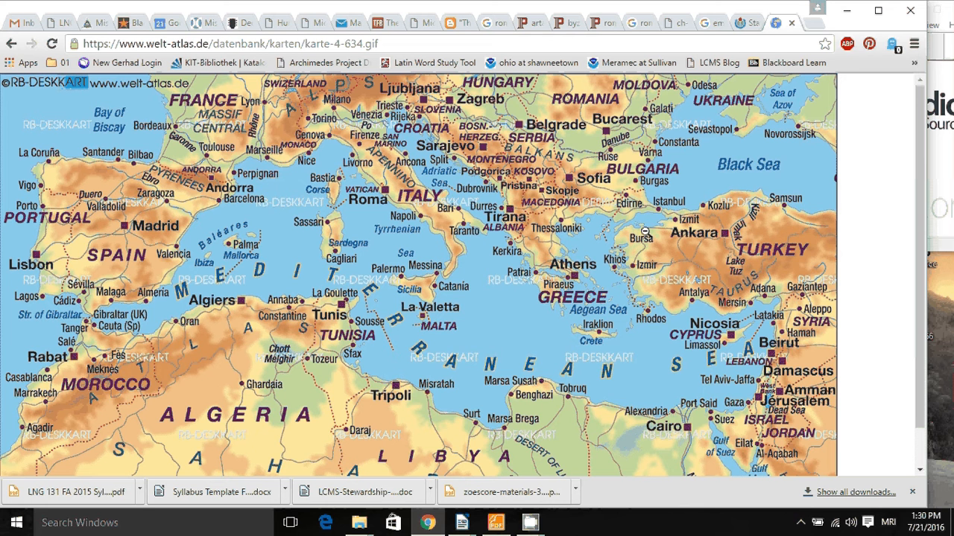
mouse_move(650, 202)
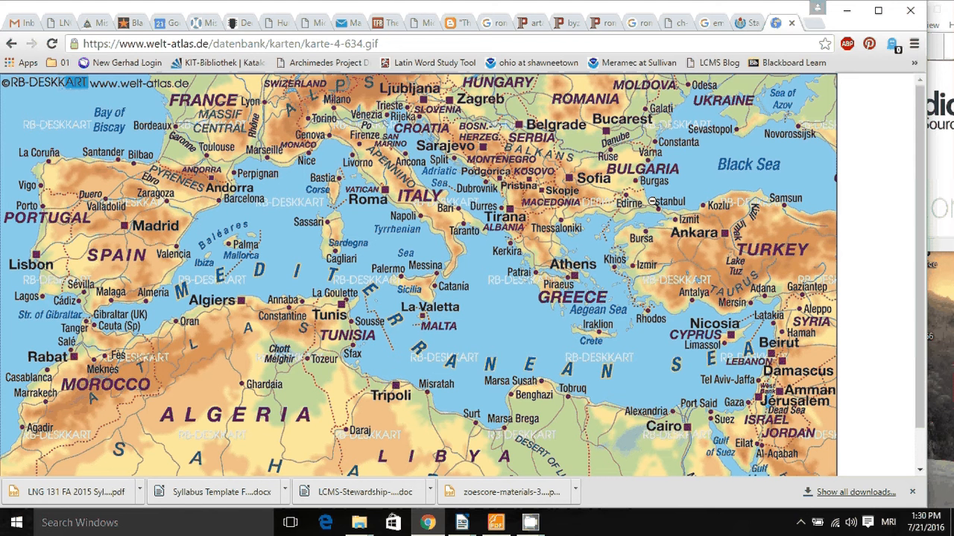
mouse_move(658, 197)
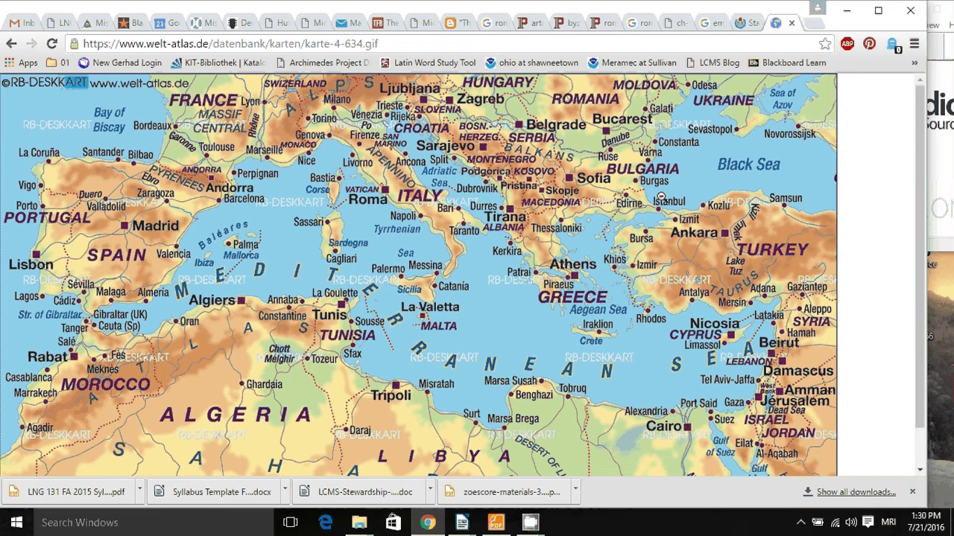
mouse_move(652, 187)
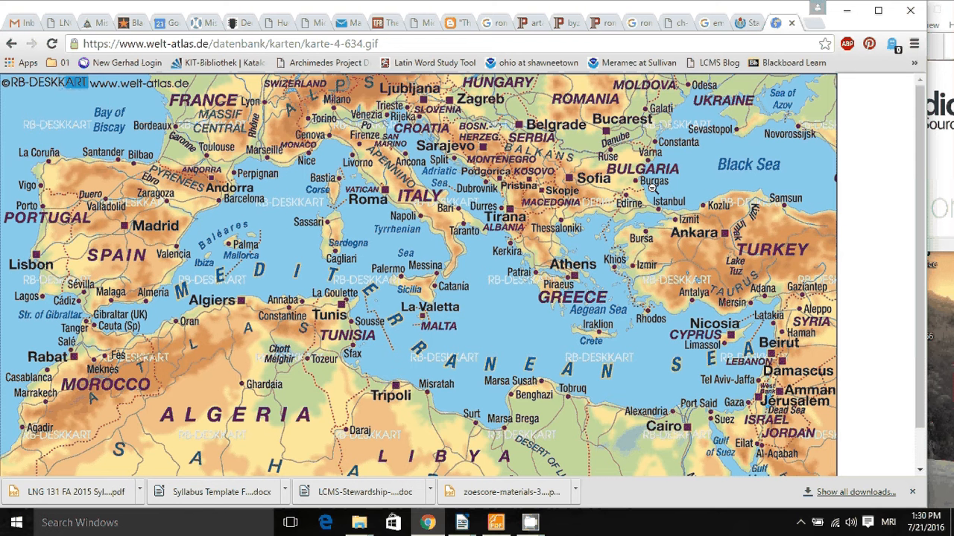
mouse_move(617, 240)
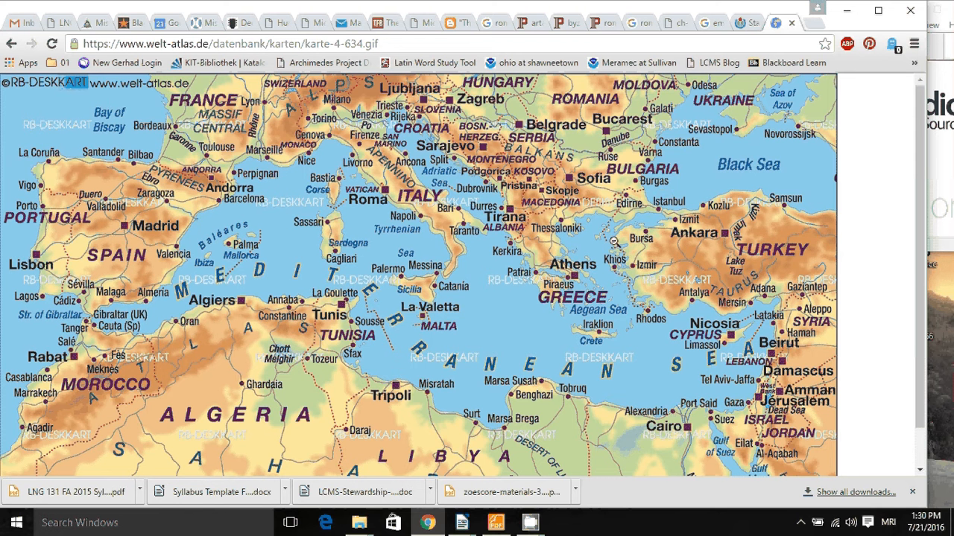
mouse_move(665, 250)
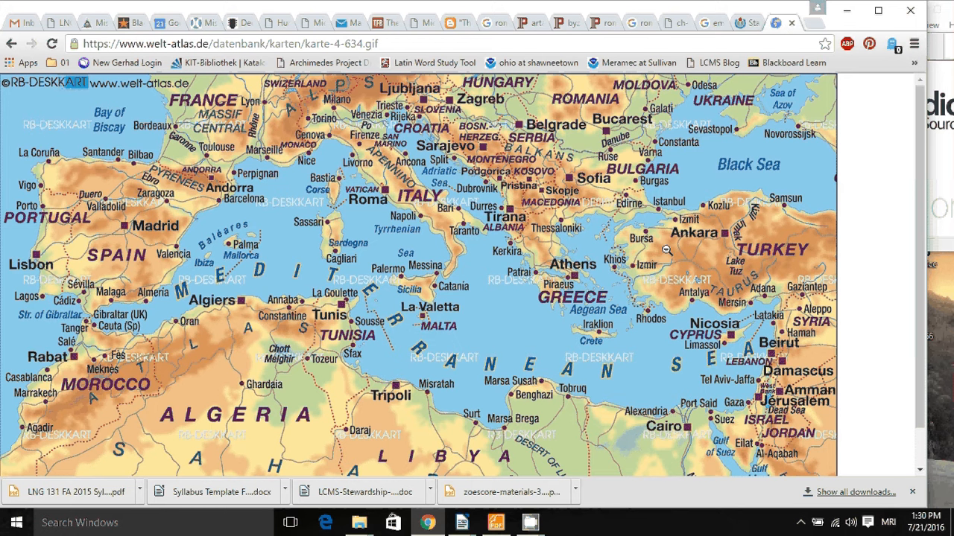
mouse_move(644, 404)
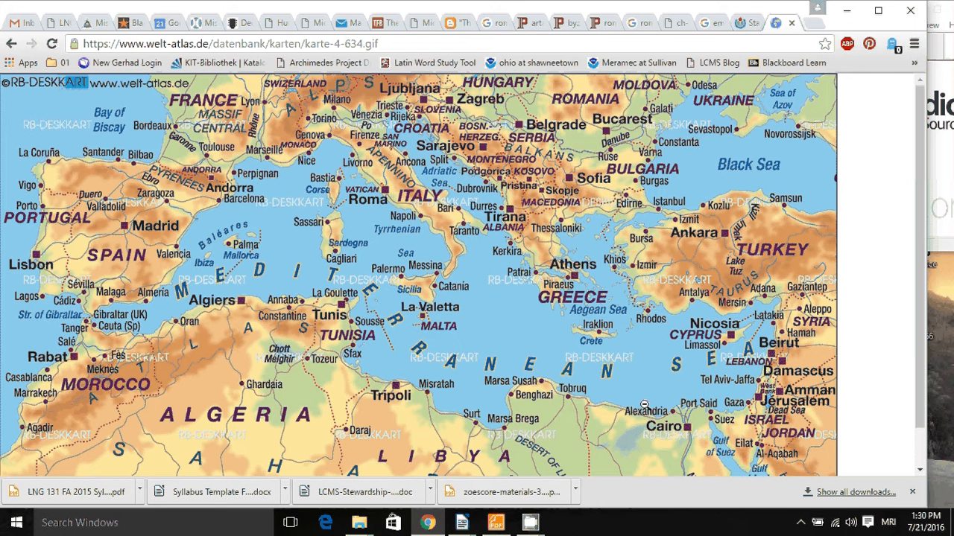
mouse_move(704, 433)
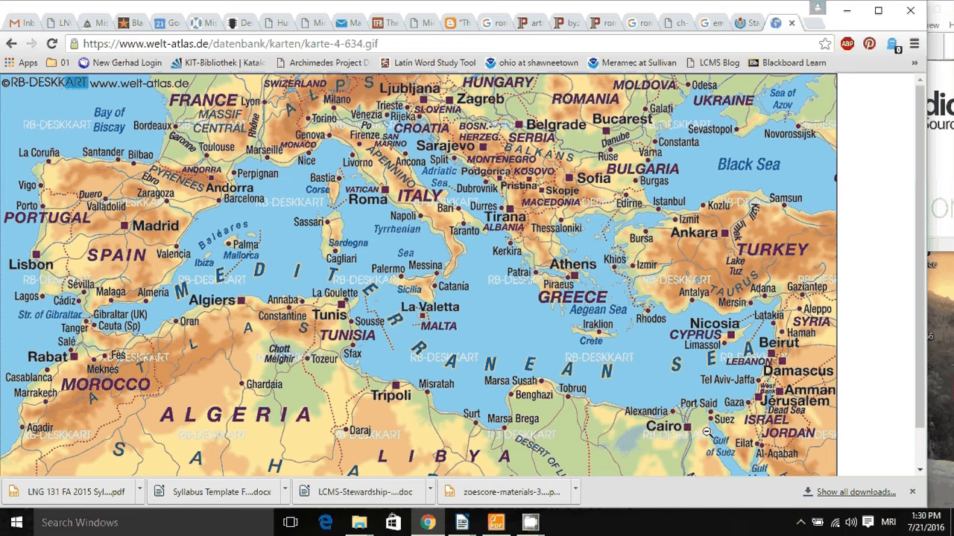
mouse_move(799, 393)
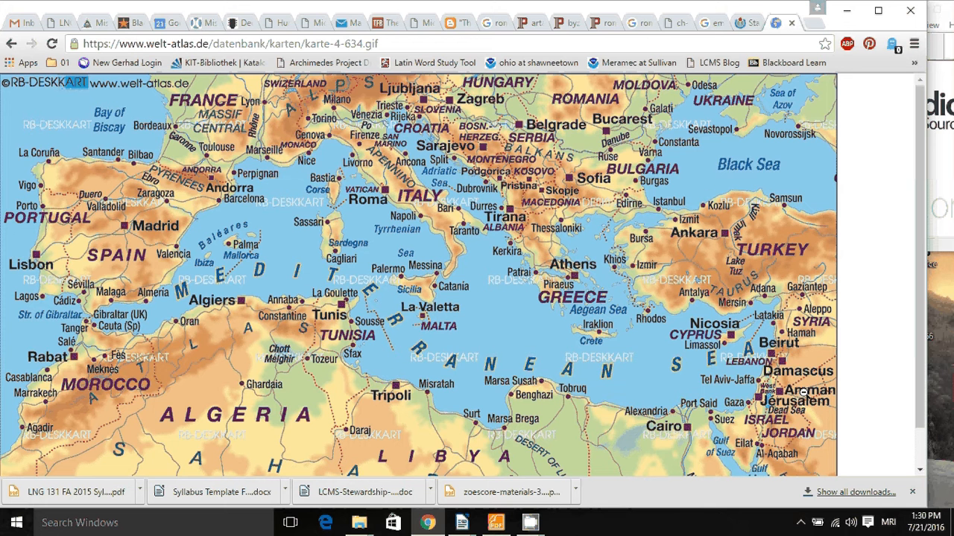
mouse_move(721, 450)
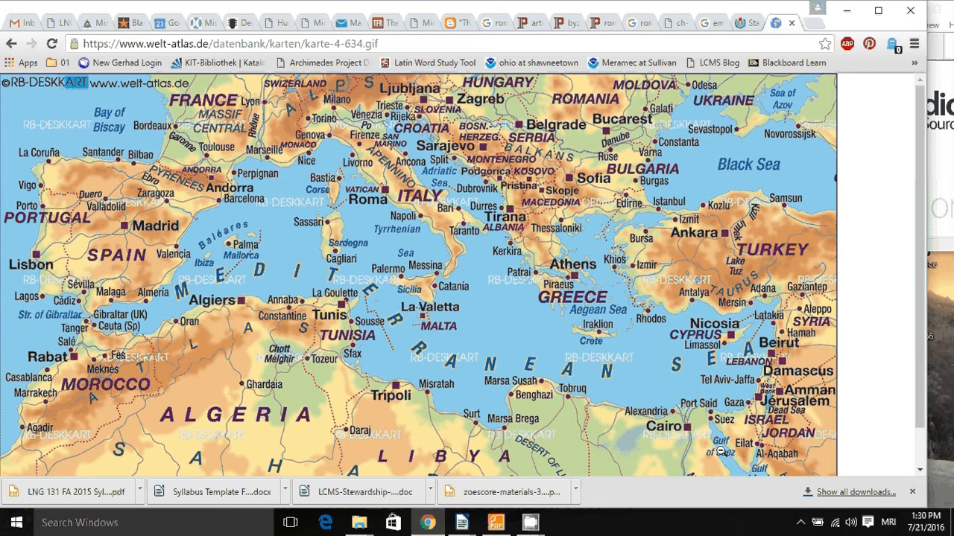
mouse_move(799, 468)
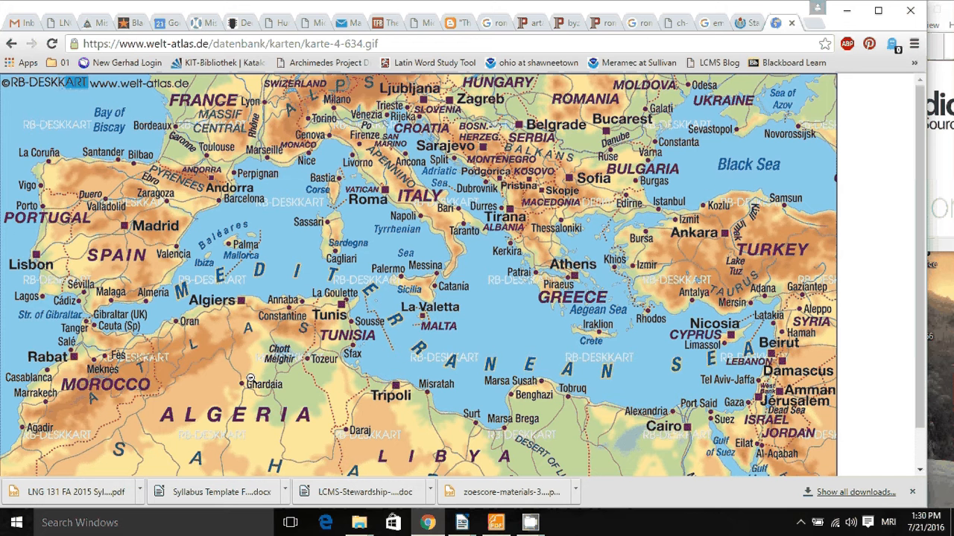
mouse_move(220, 148)
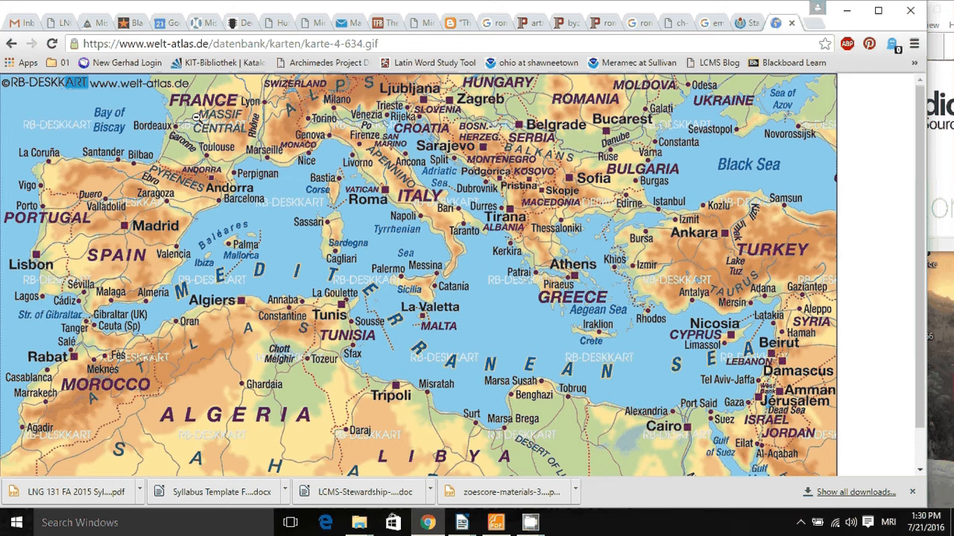
mouse_move(229, 152)
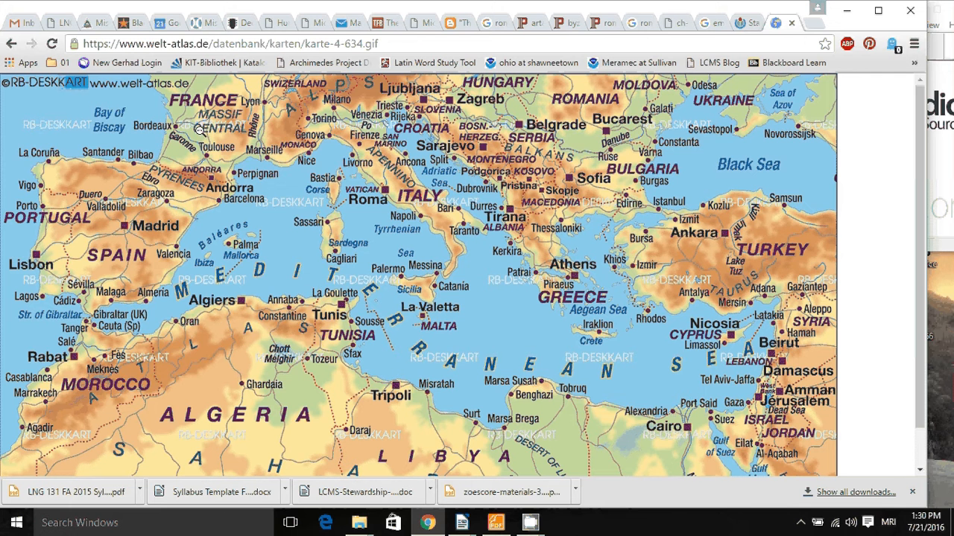
mouse_move(151, 176)
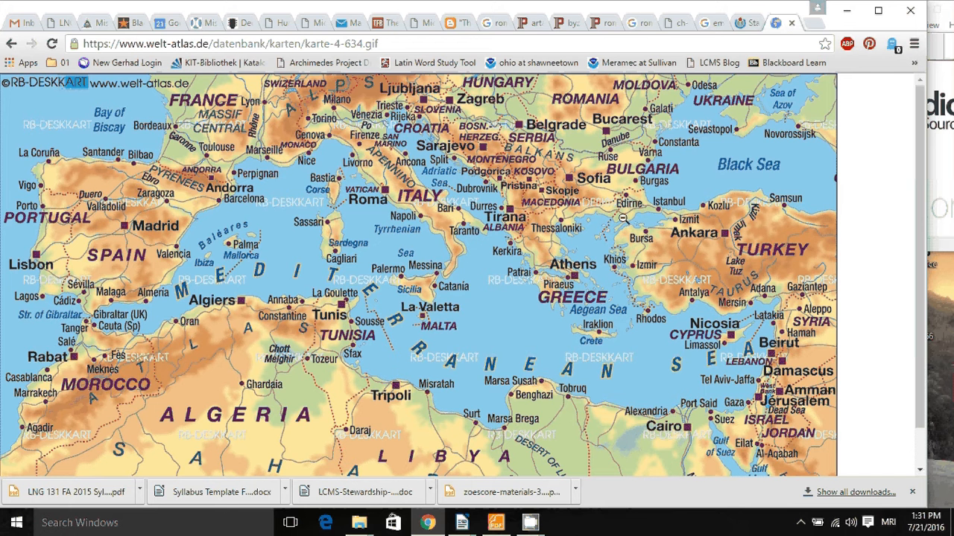
mouse_move(729, 173)
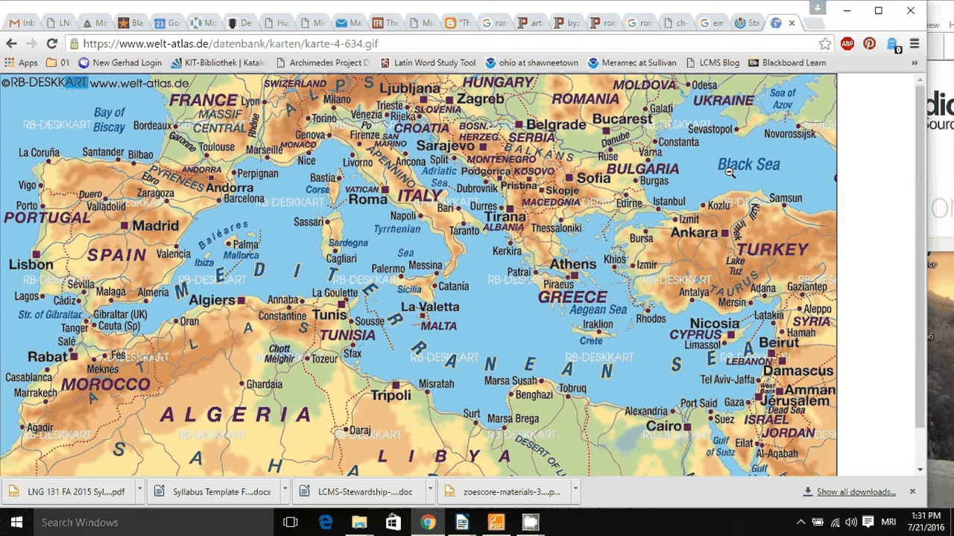
mouse_move(466, 261)
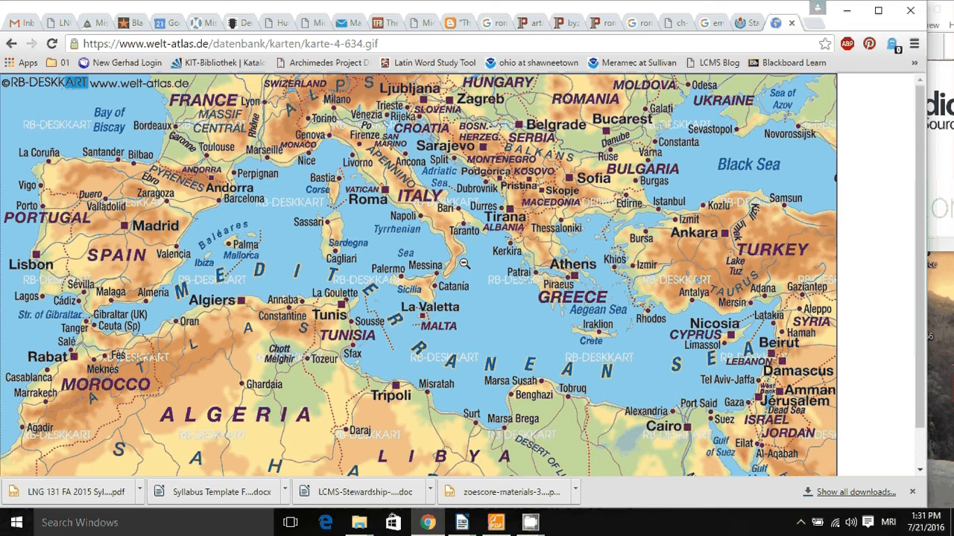
mouse_move(811, 134)
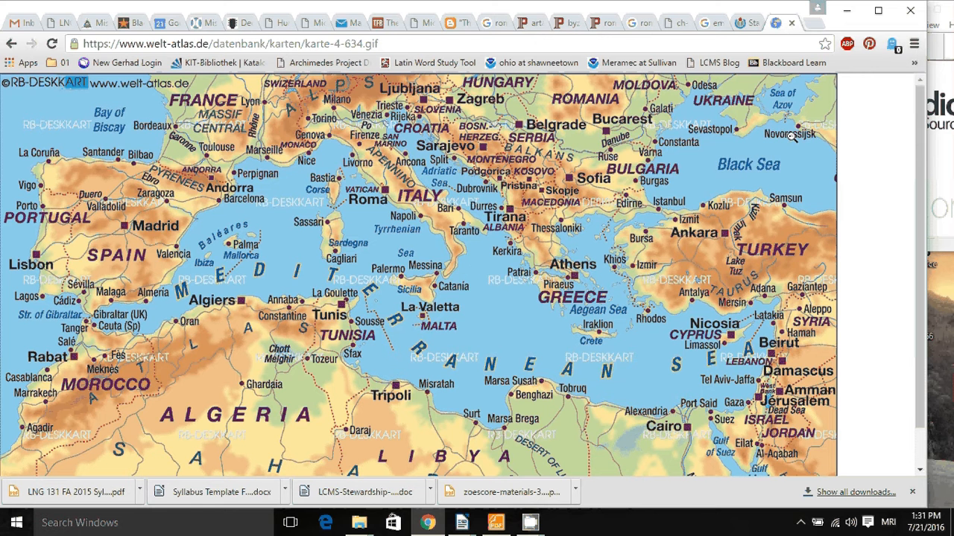
mouse_move(935, 167)
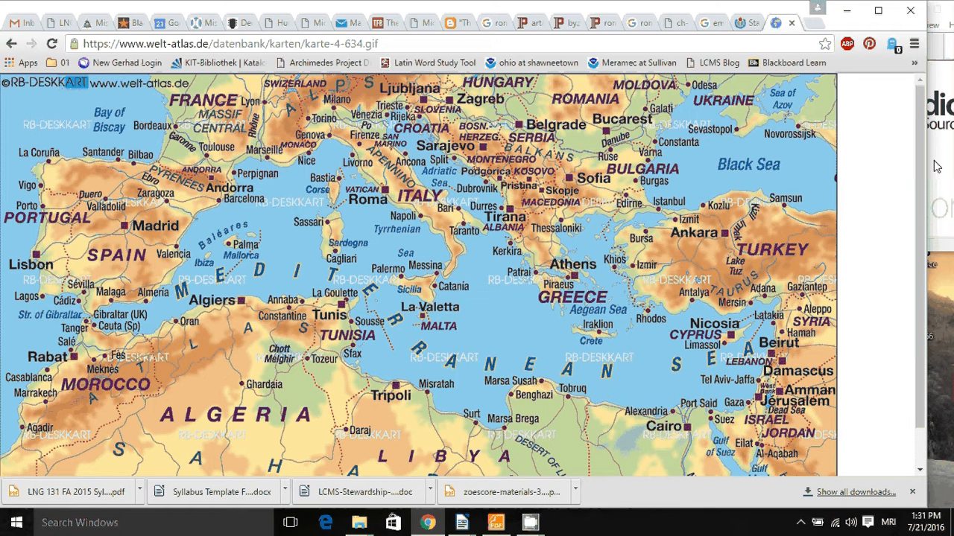